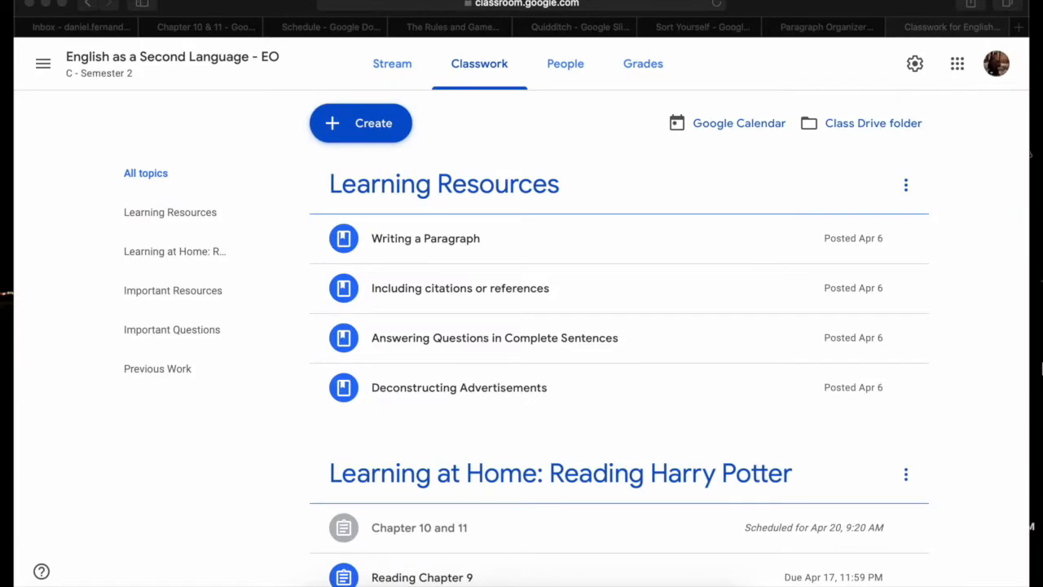
mouse_move(189, 67)
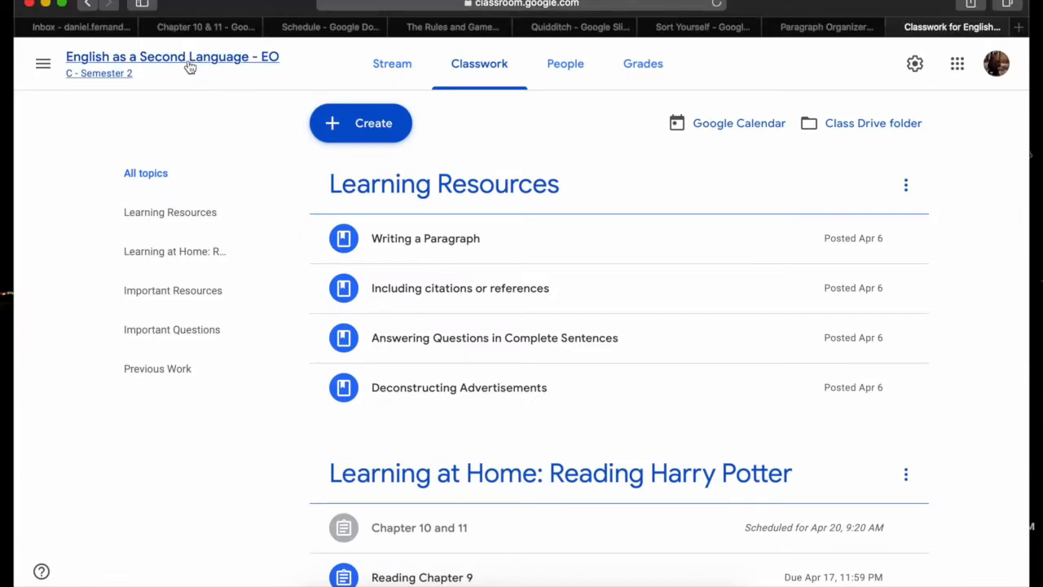
After a look at Stream, expand the Chapter 10 and 11 assignment under Learning at Home: Reading Harry Potter
left_click(391, 64)
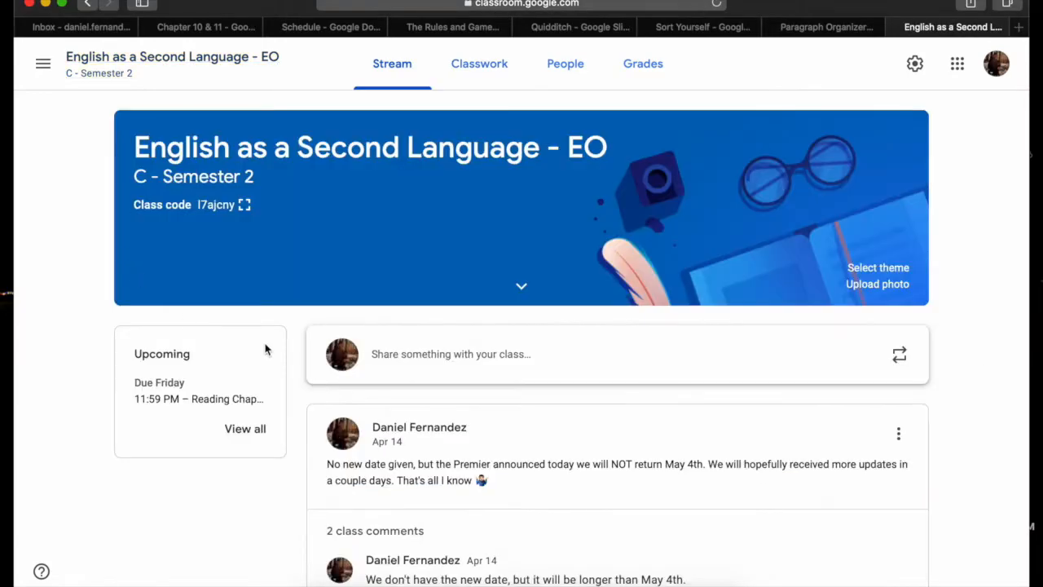
left_click(479, 64)
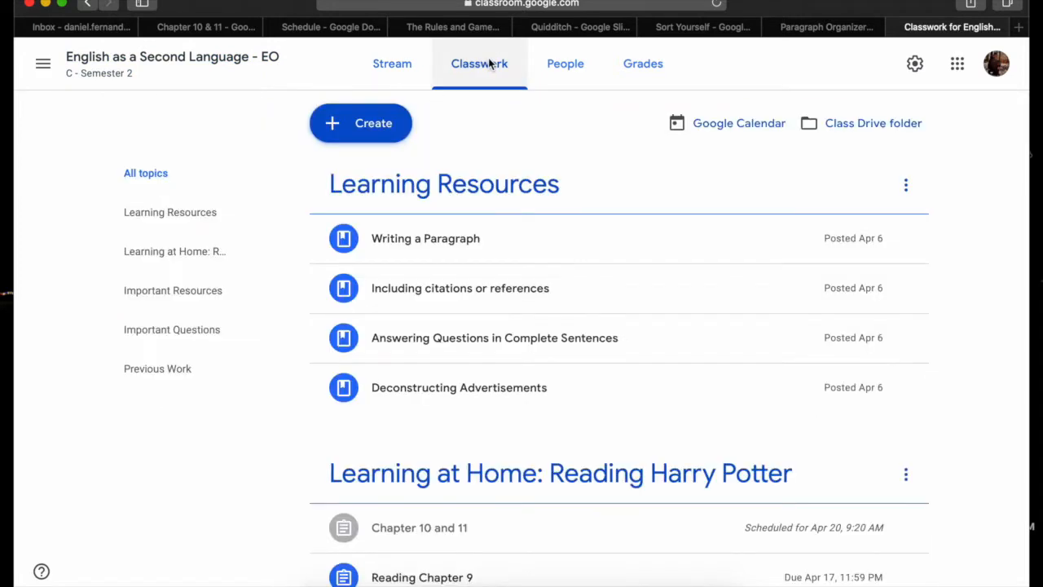
scroll("down", 3)
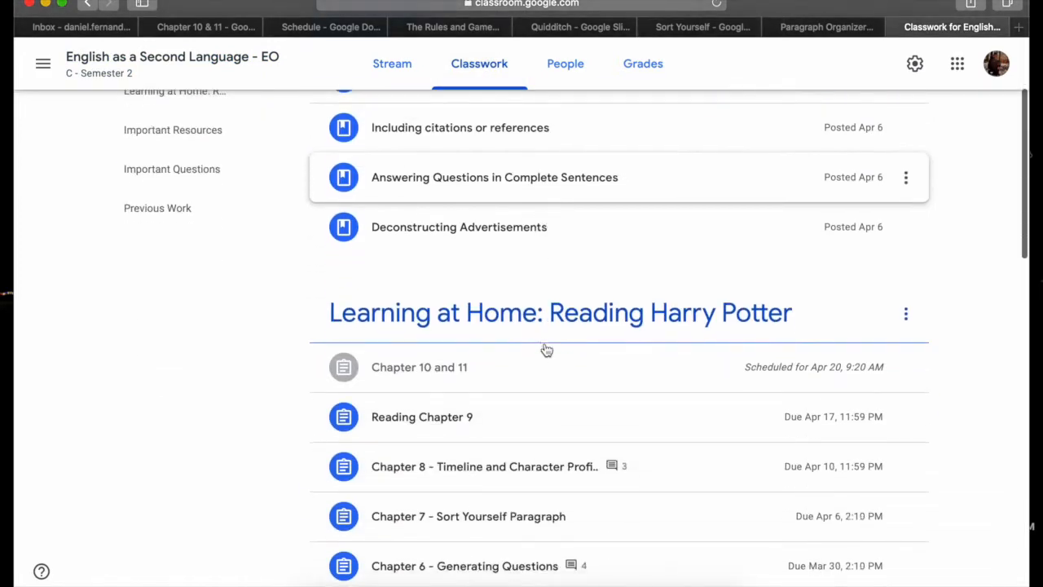
scroll("down", 3)
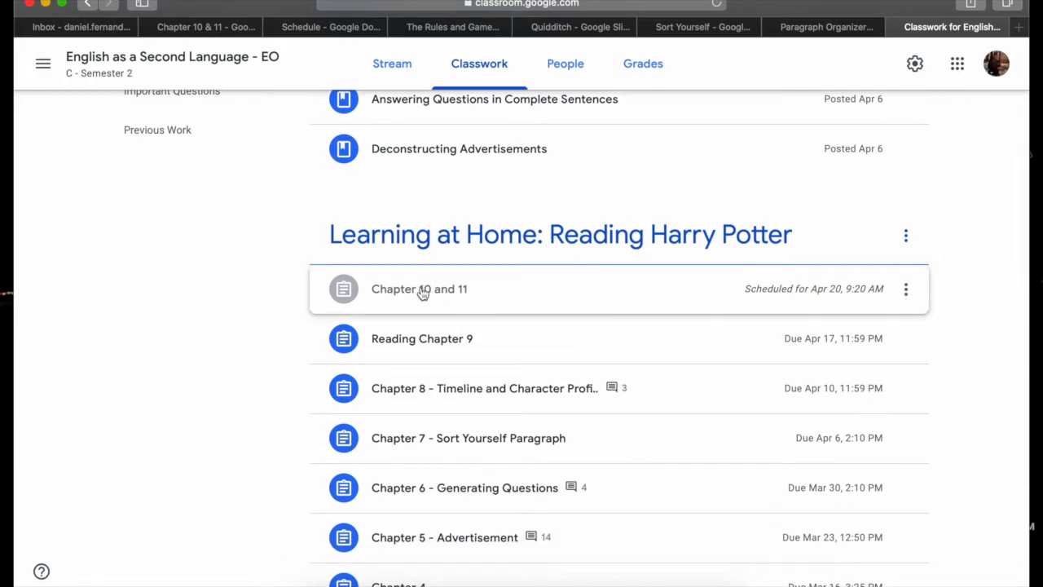
mouse_move(727, 330)
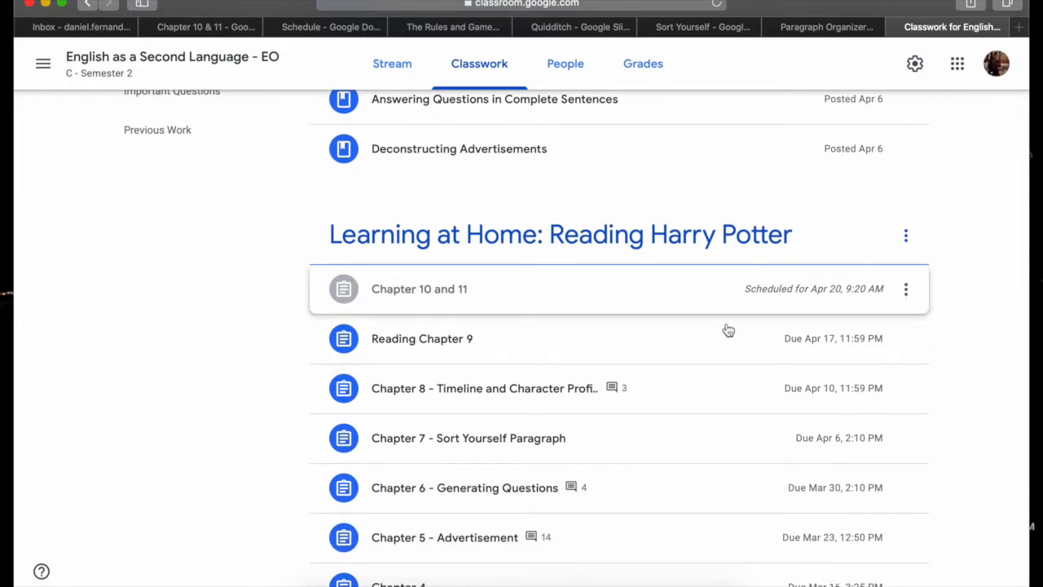
mouse_move(825, 304)
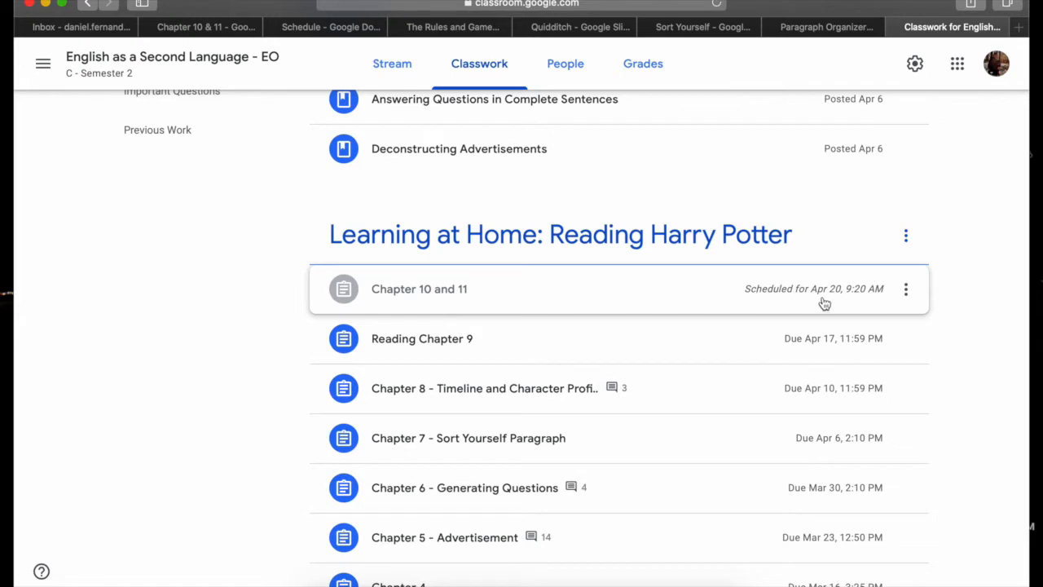
mouse_move(342, 337)
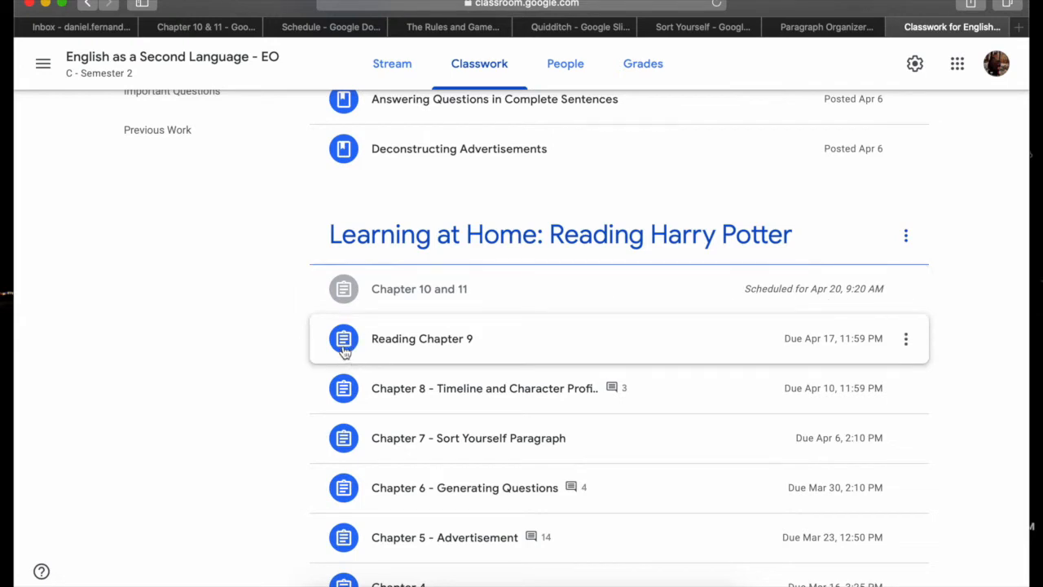
mouse_move(408, 301)
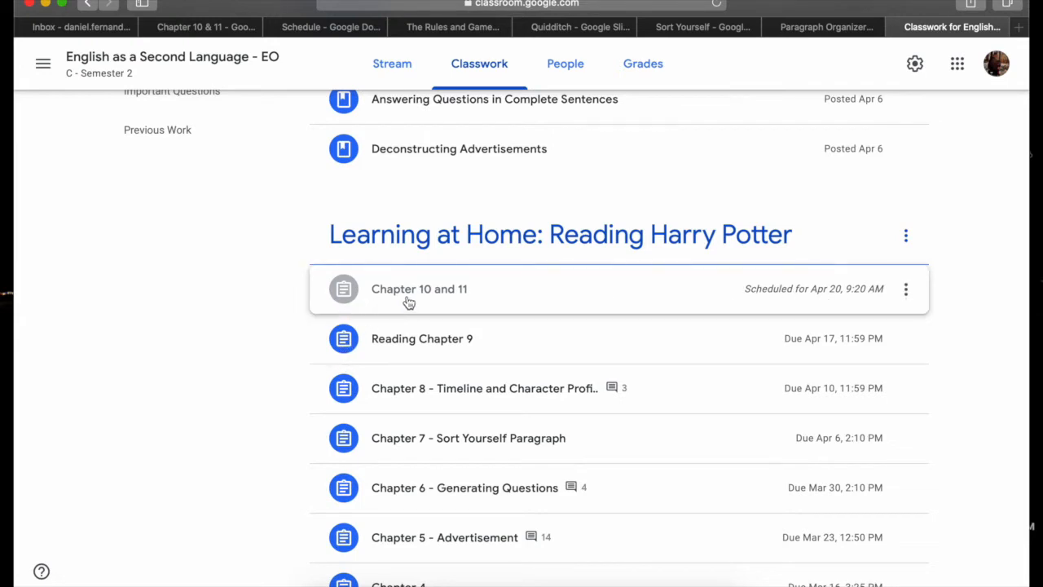
left_click(419, 289)
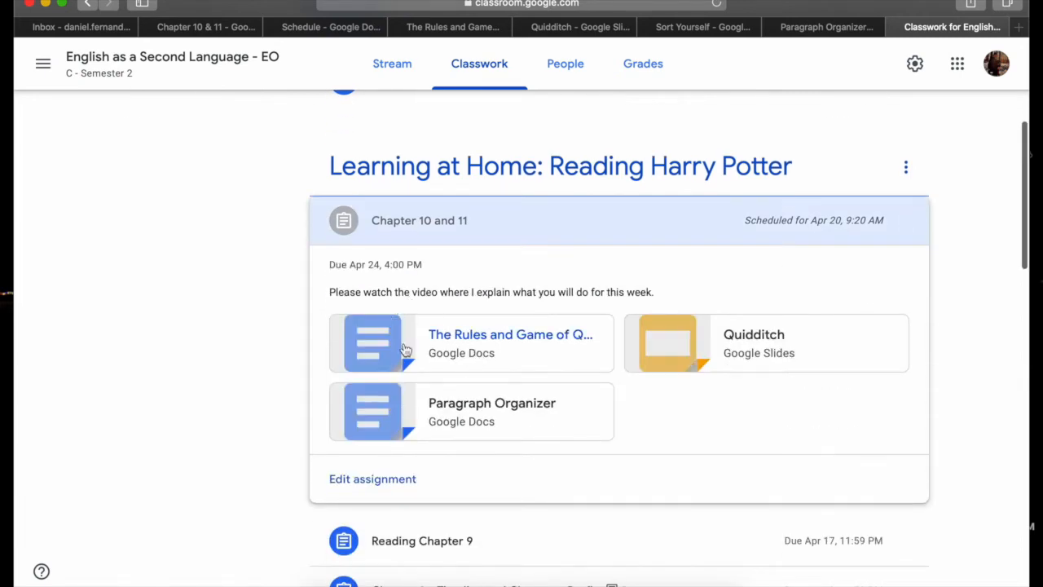
mouse_move(414, 342)
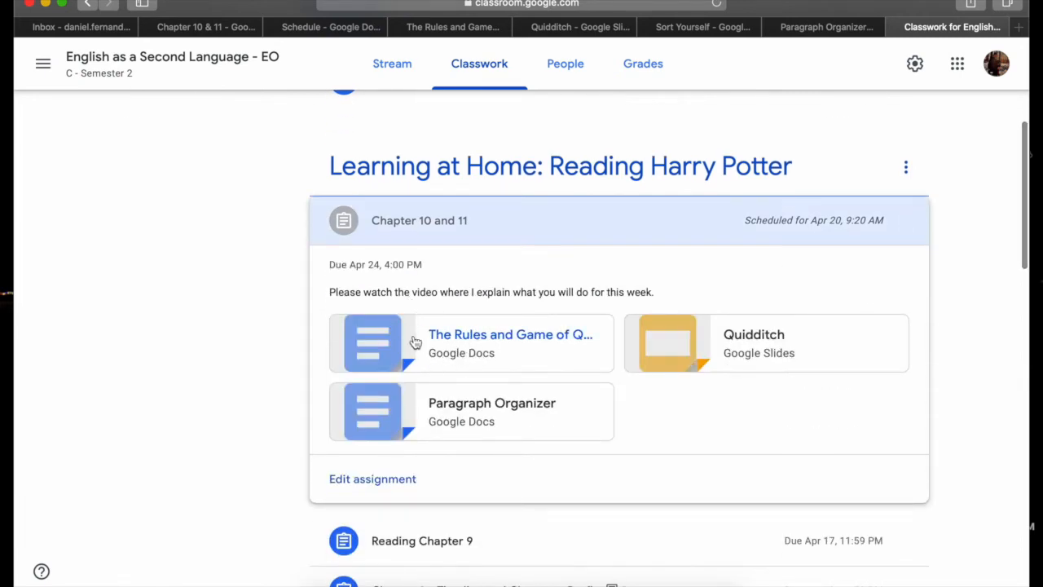
mouse_move(415, 342)
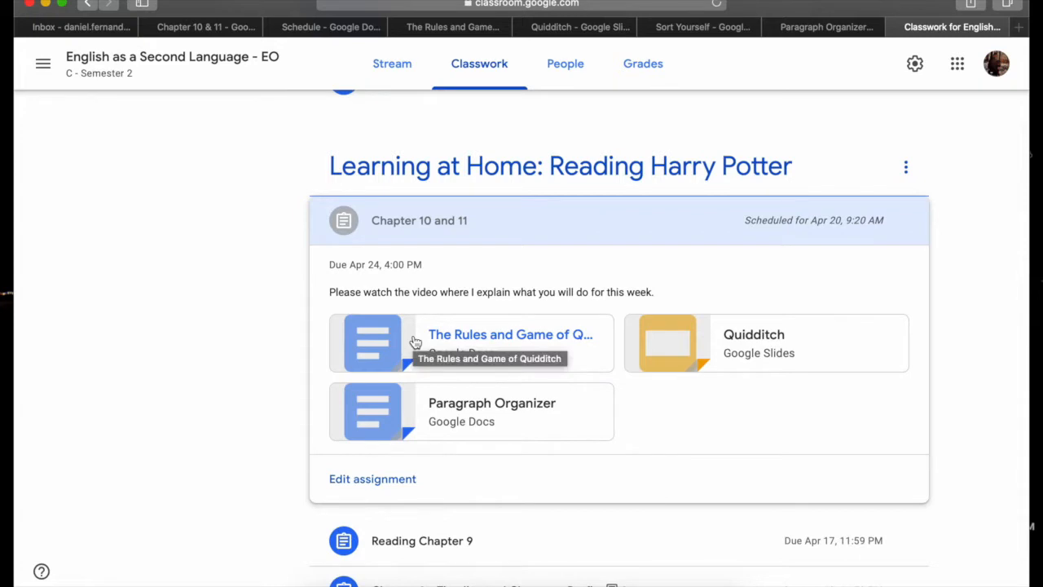
mouse_move(414, 333)
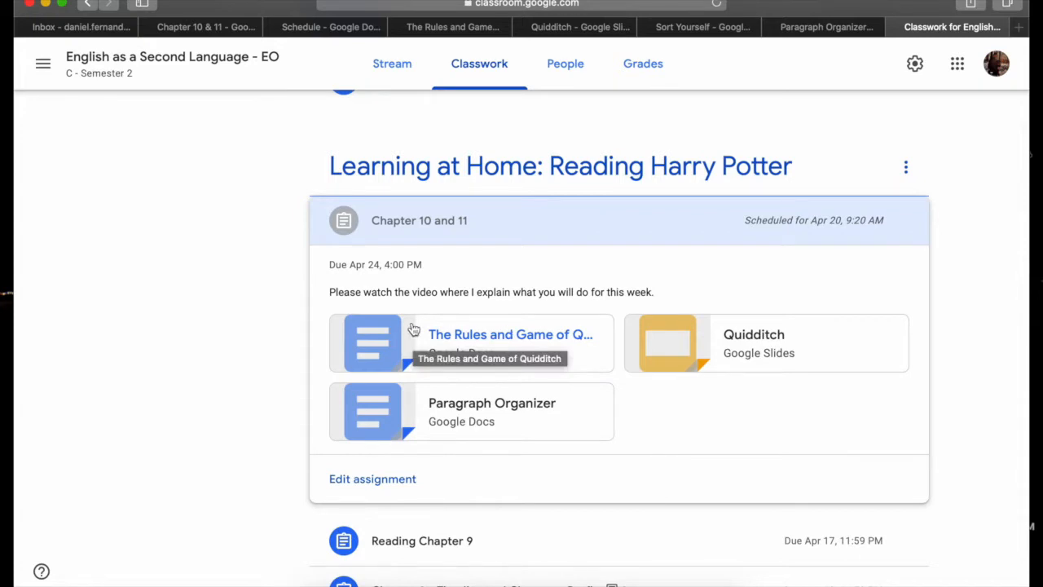
mouse_move(652, 300)
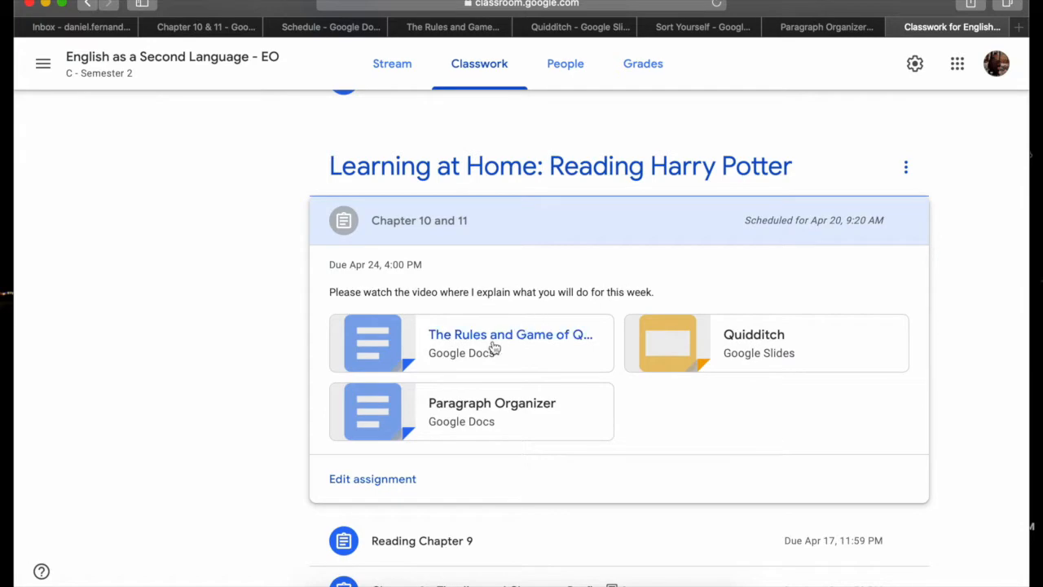
Open The Rules and Game of Quidditch attachment and highlight its Task sentence and how-to instructions
left_click(510, 334)
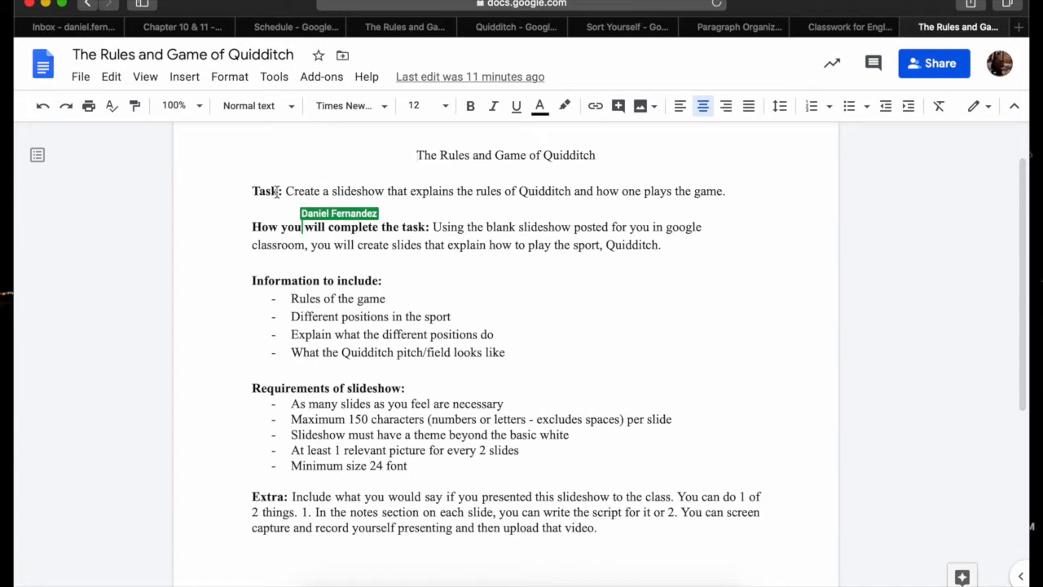
left_click_drag(287, 191, 473, 190)
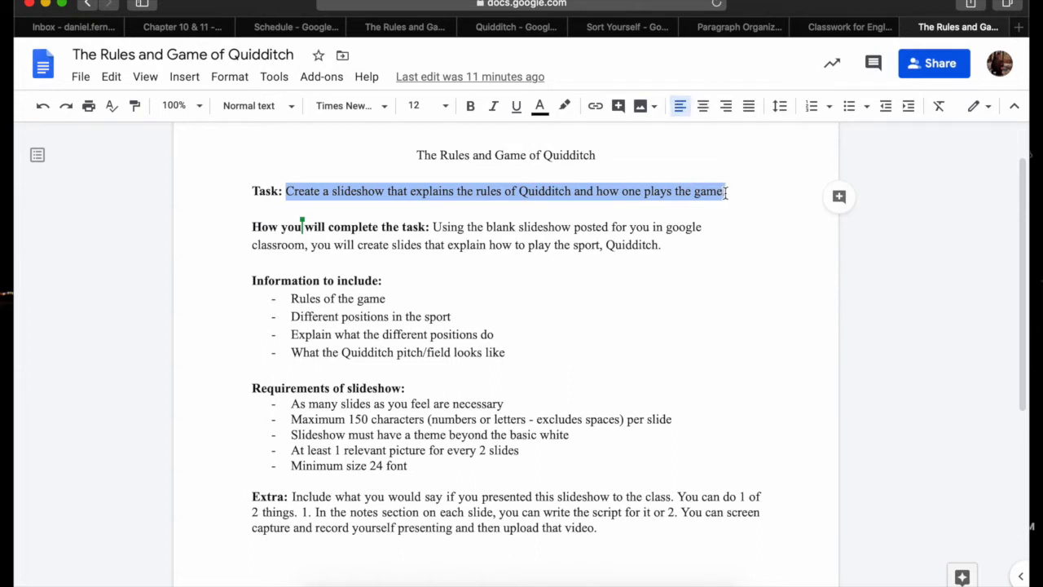
mouse_move(639, 230)
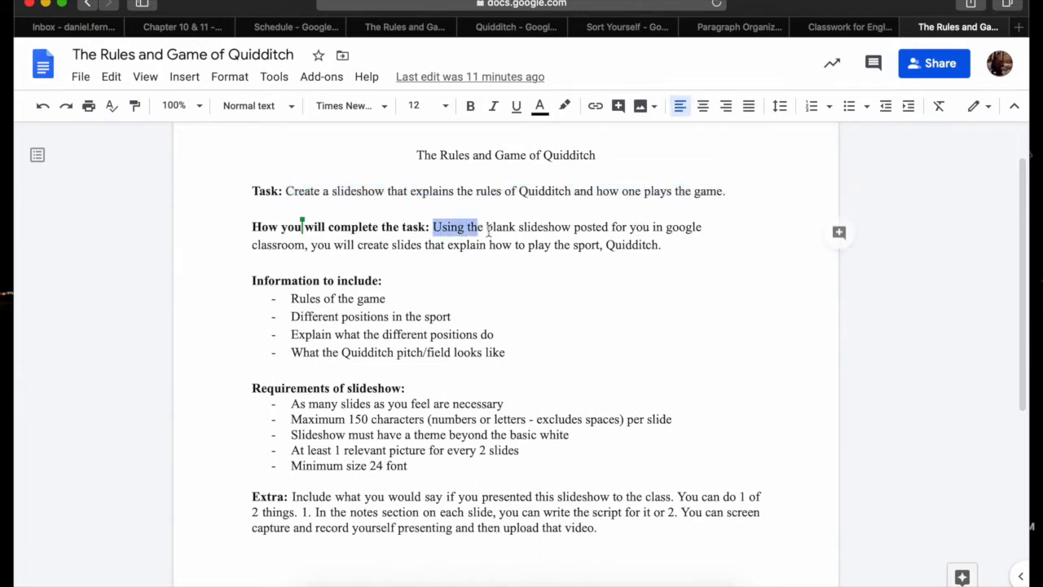
left_click_drag(434, 227, 662, 245)
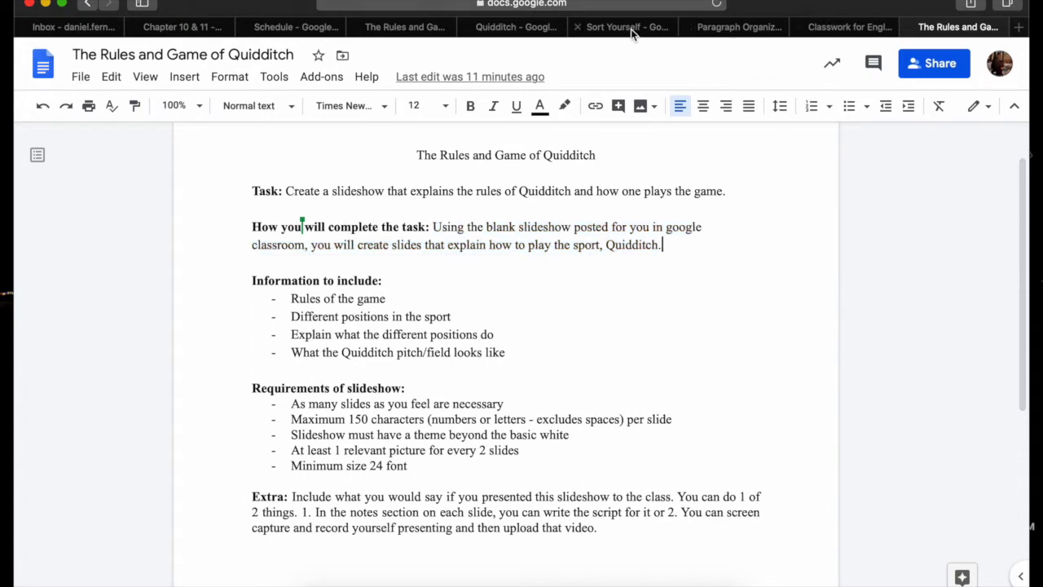
From the Classroom assignment page, open the Quidditch Google Slides attachment in its own tab
left_click(847, 26)
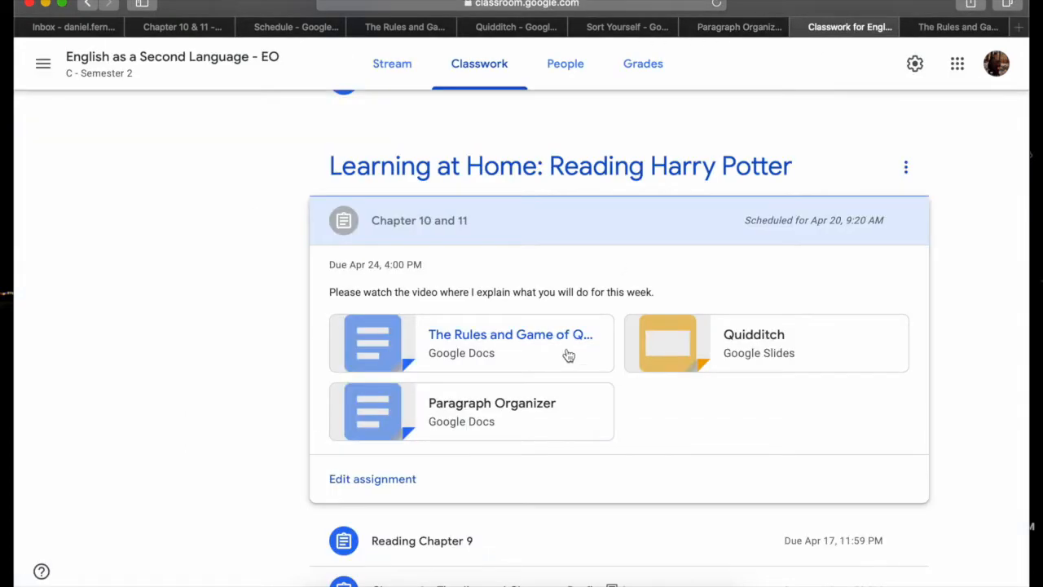
left_click(764, 343)
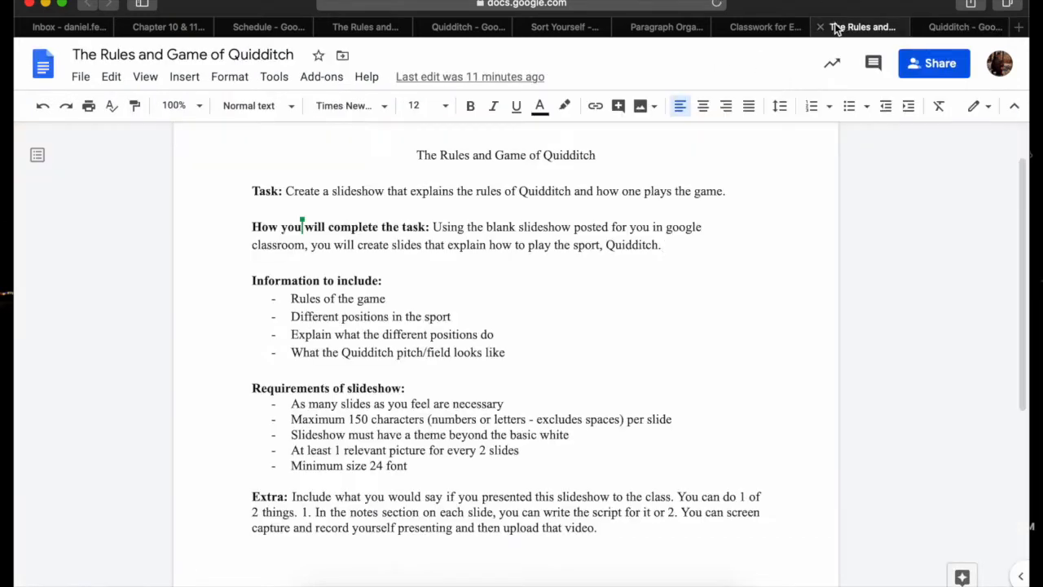
scroll("down", 3)
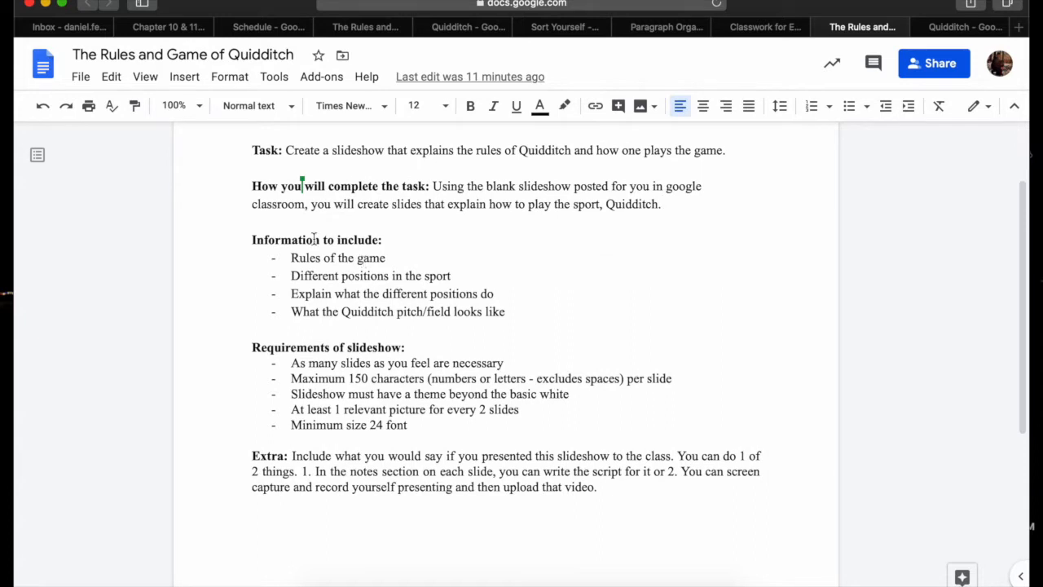
scroll("down", 3)
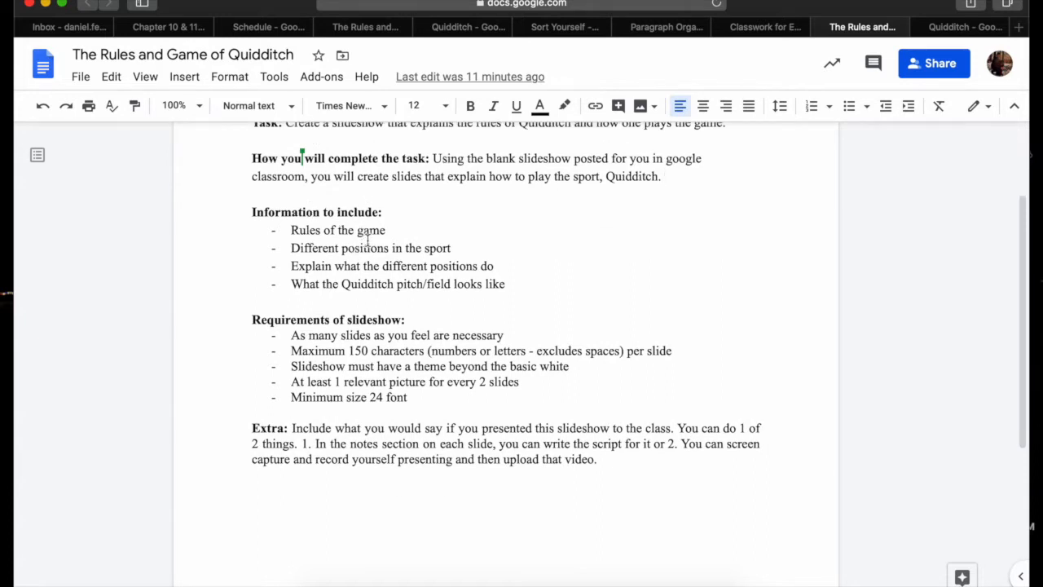
double_click(337, 230)
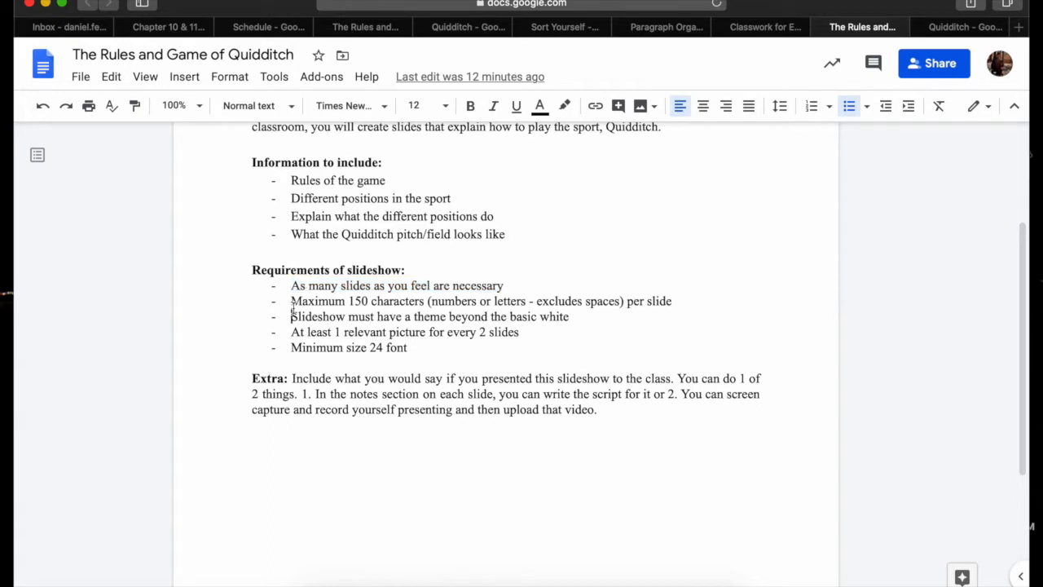
left_click_drag(290, 300, 479, 317)
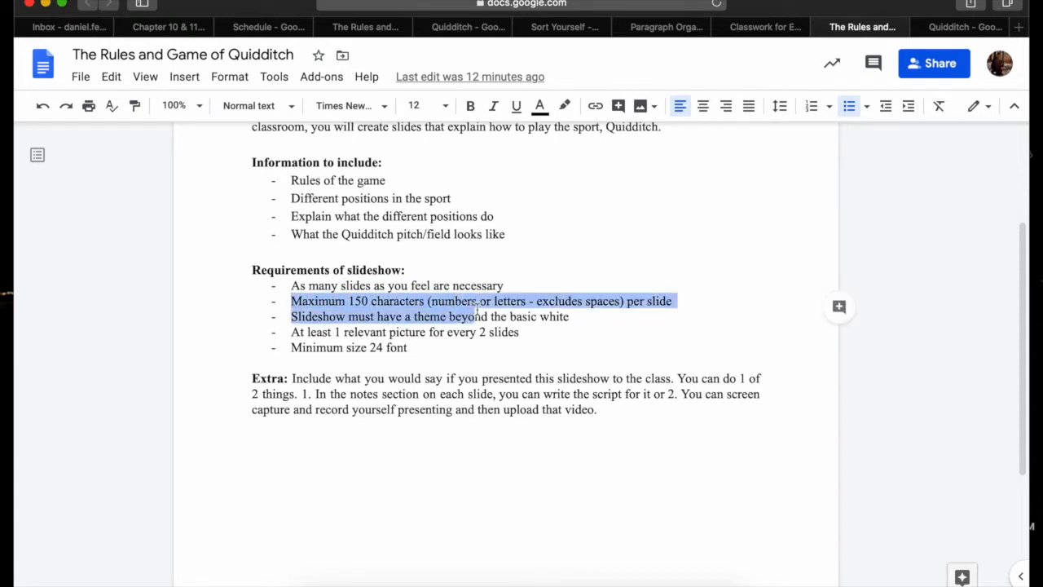
left_click(492, 300)
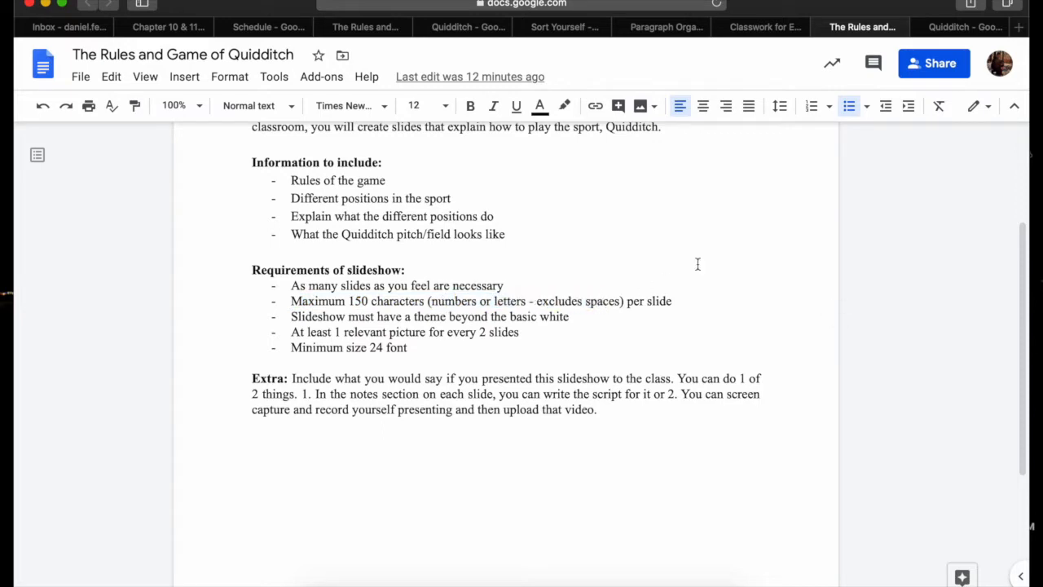
Add a second slide reading "There are 3 Chasers who throw the Quaffle through the goalposts."
left_click(965, 26)
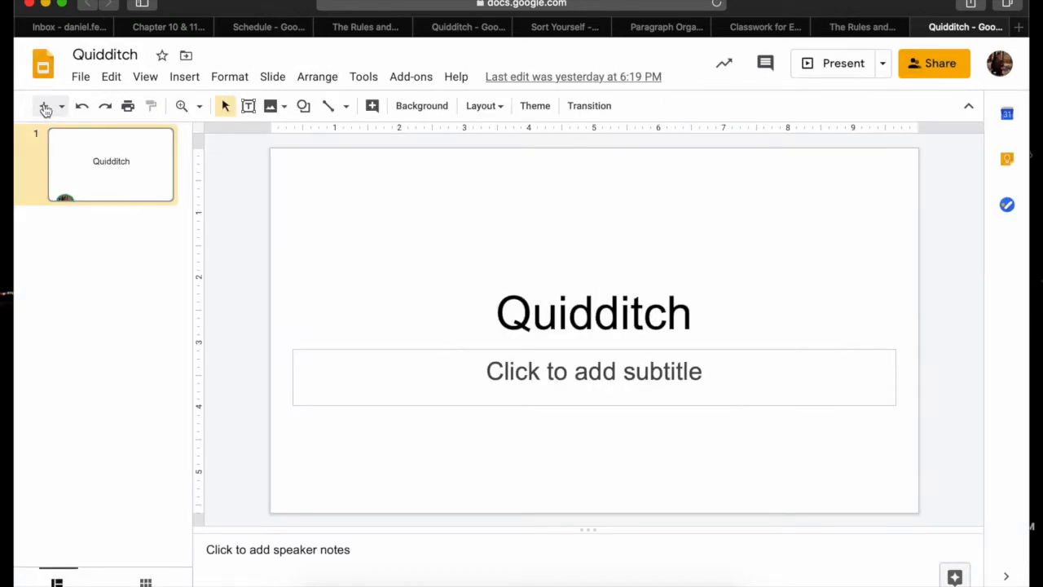
left_click(44, 106)
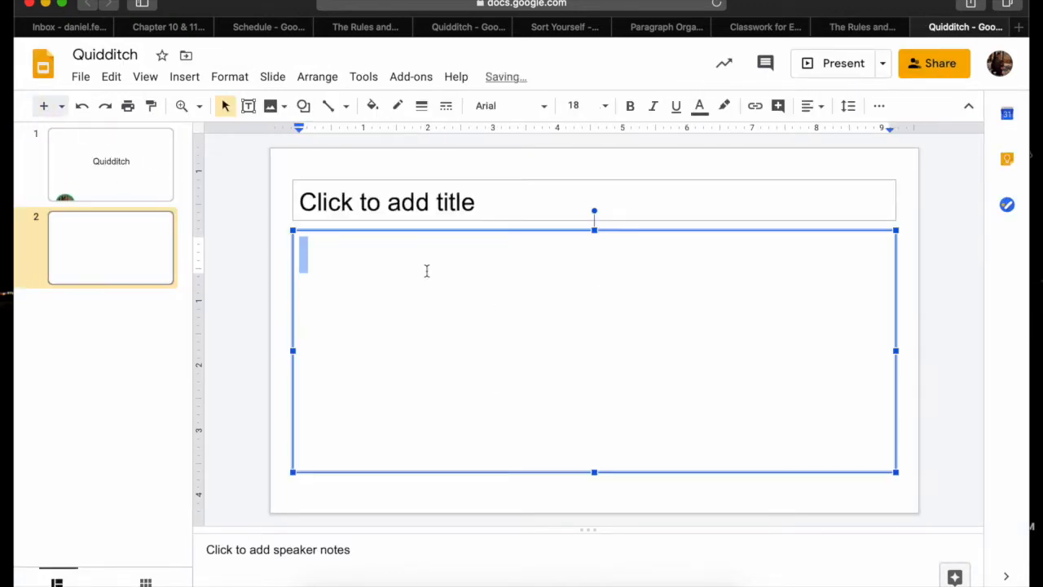
type("T")
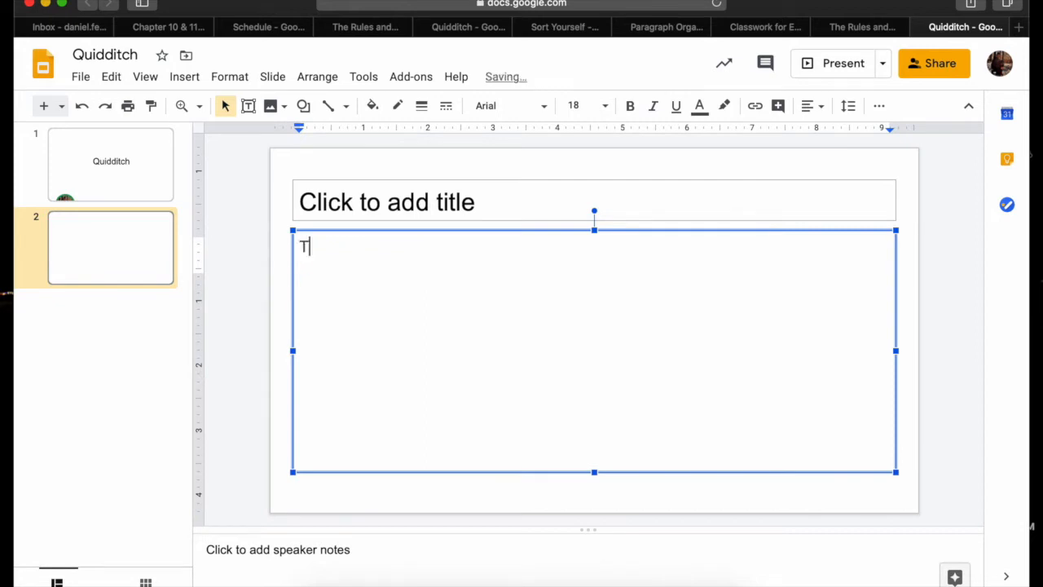
type("here are 3")
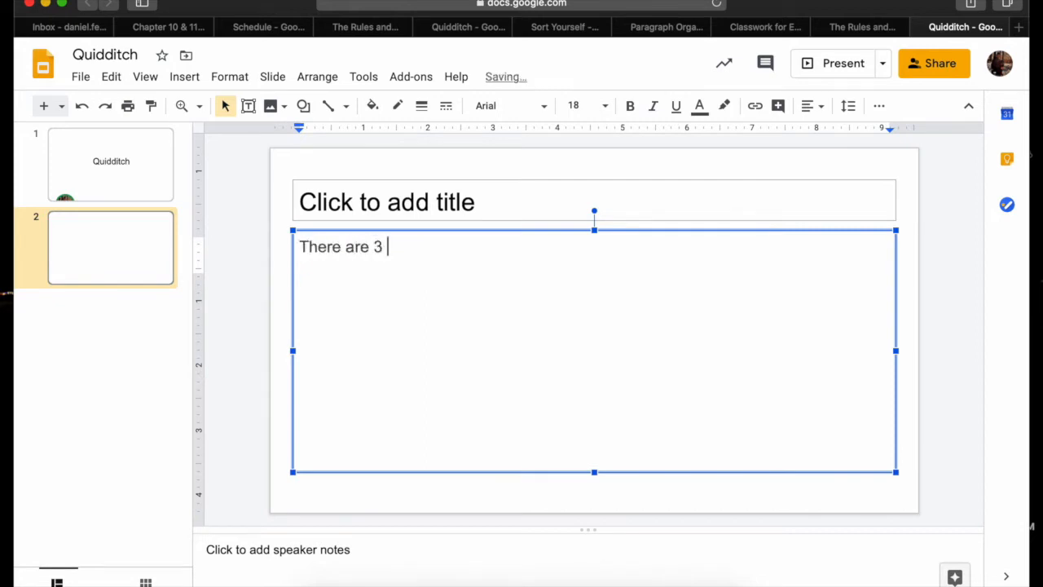
type("Chaser")
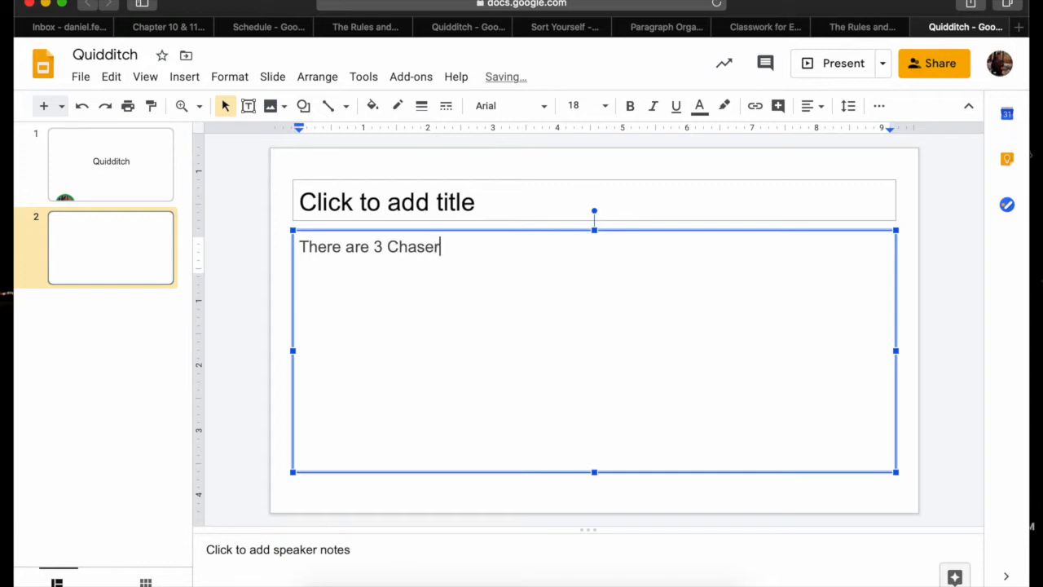
type("s who")
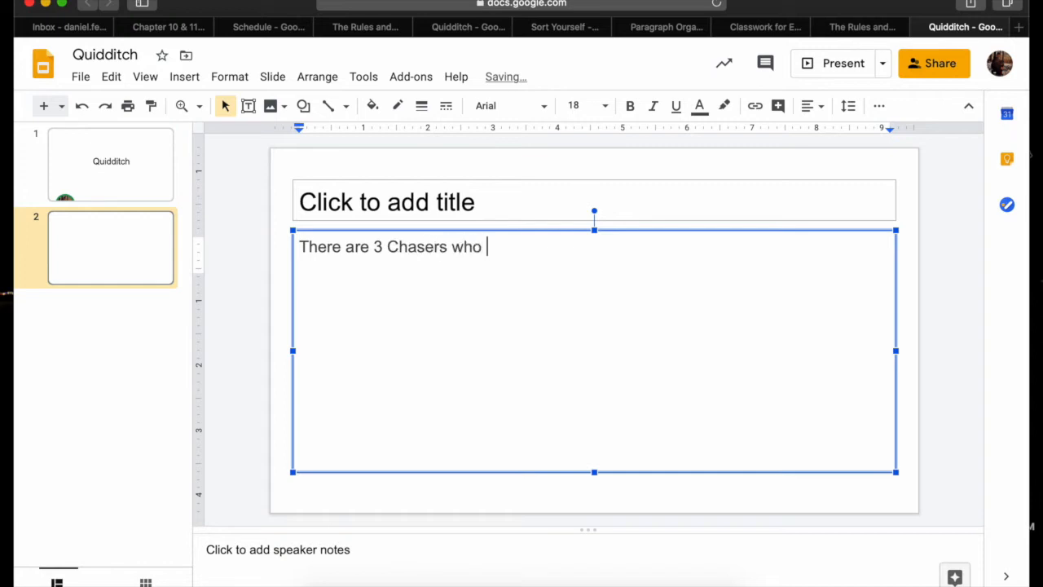
type("throw t")
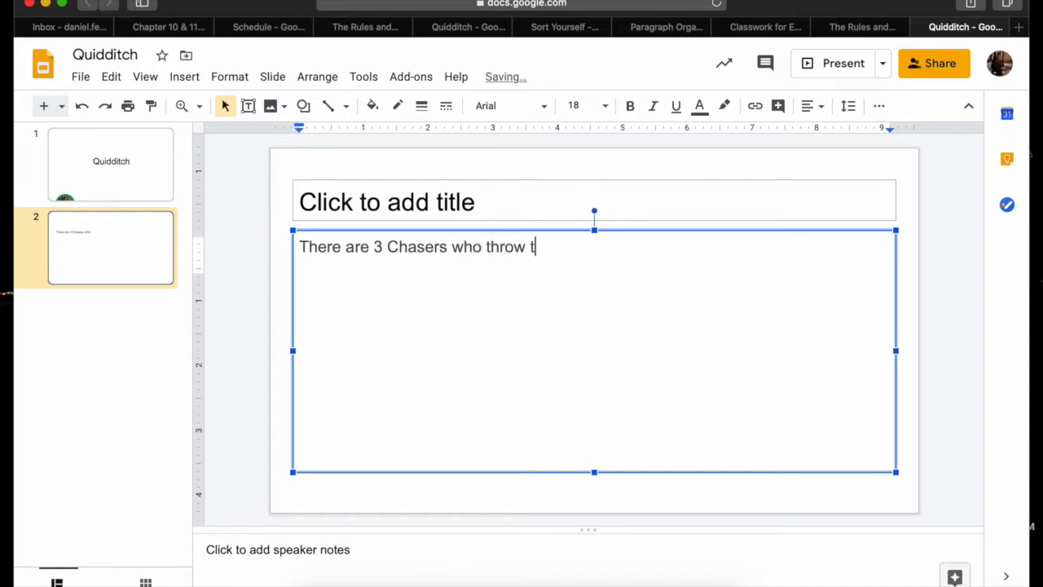
type("he Quaffle")
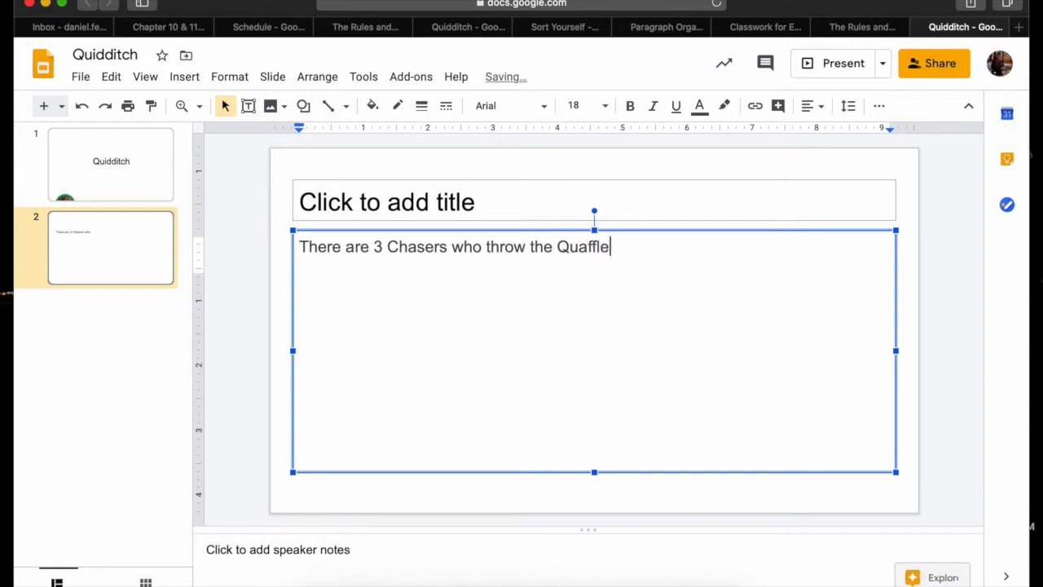
type("through the goal")
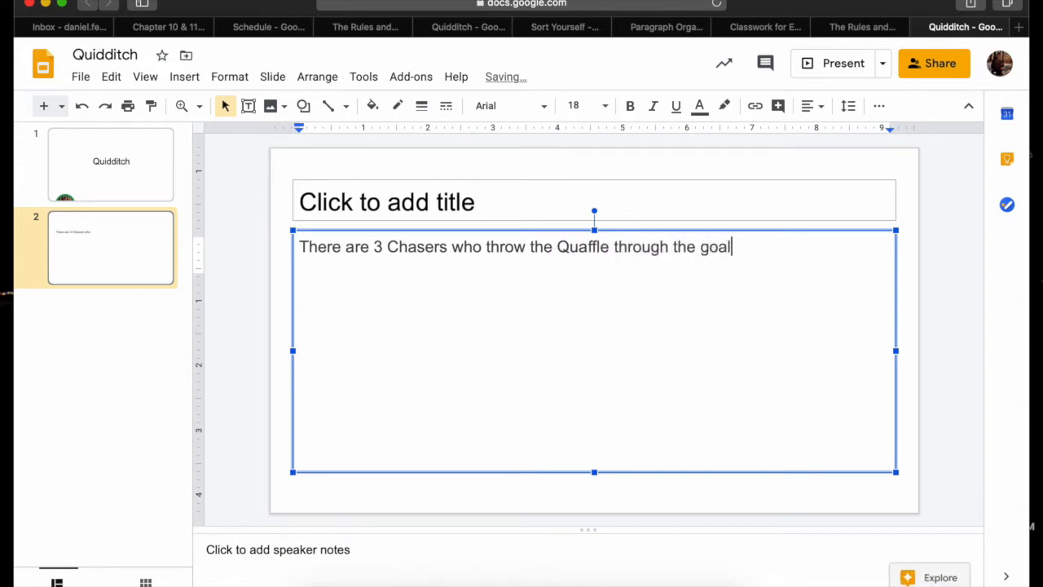
type("posts.")
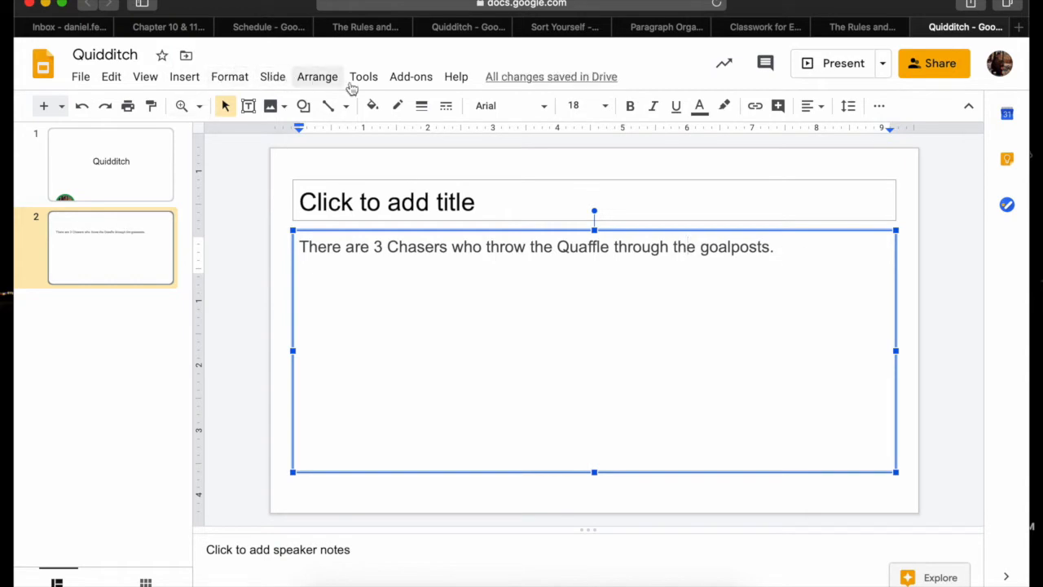
Select the Chasers sentence and copy it for pasting into the rules document
left_click(364, 77)
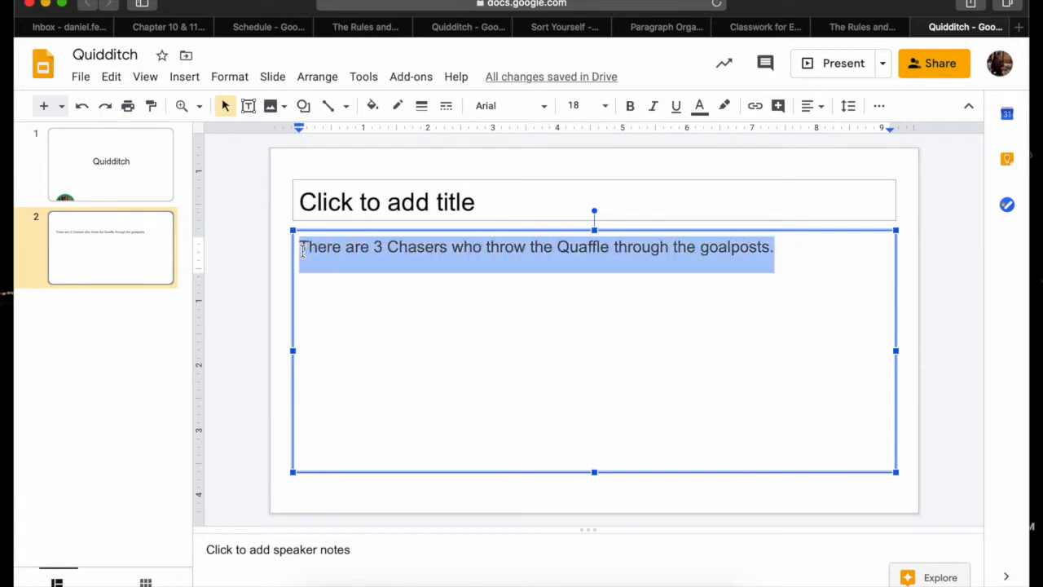
right_click(535, 248)
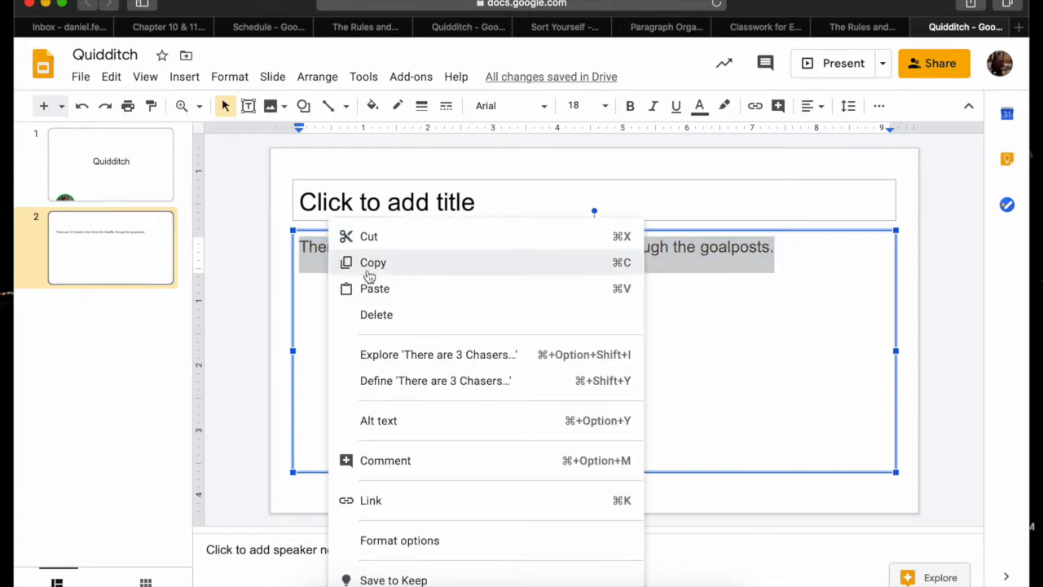
left_click(861, 26)
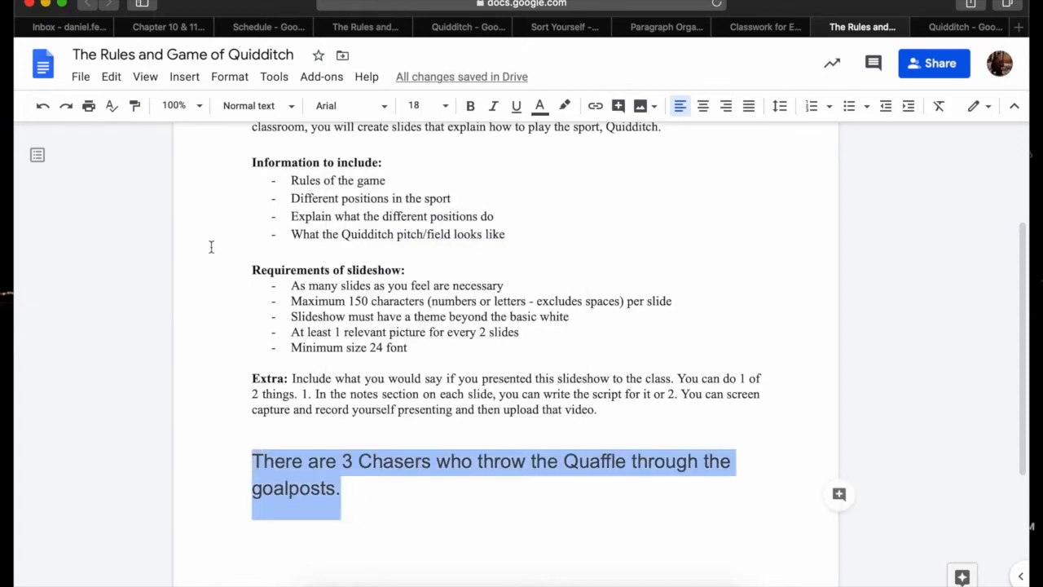
Run Tools > Word count on the pasted Chasers sentence, read 54 characters excluding spaces, and close it
left_click(274, 77)
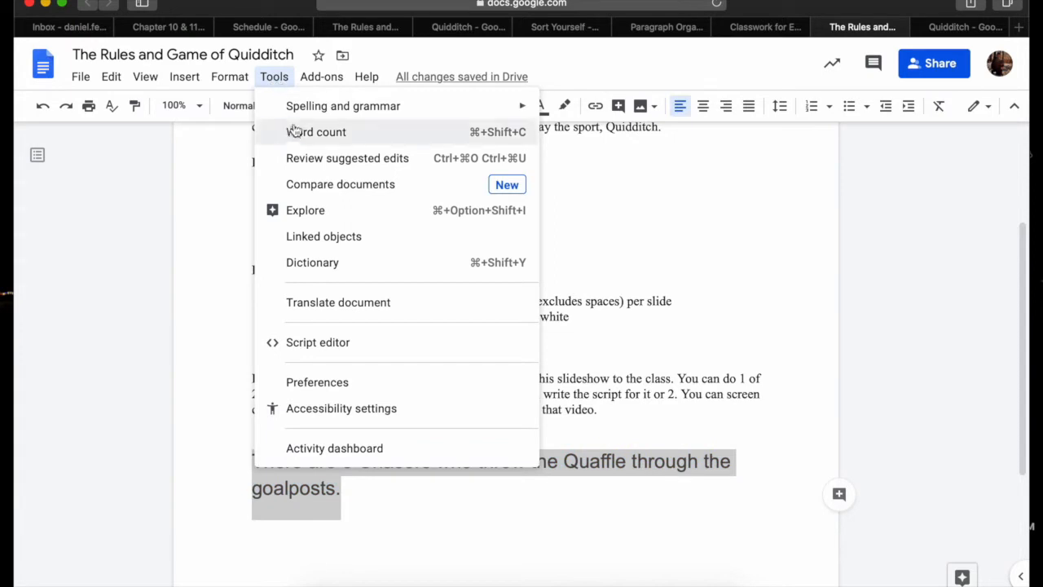
left_click(317, 130)
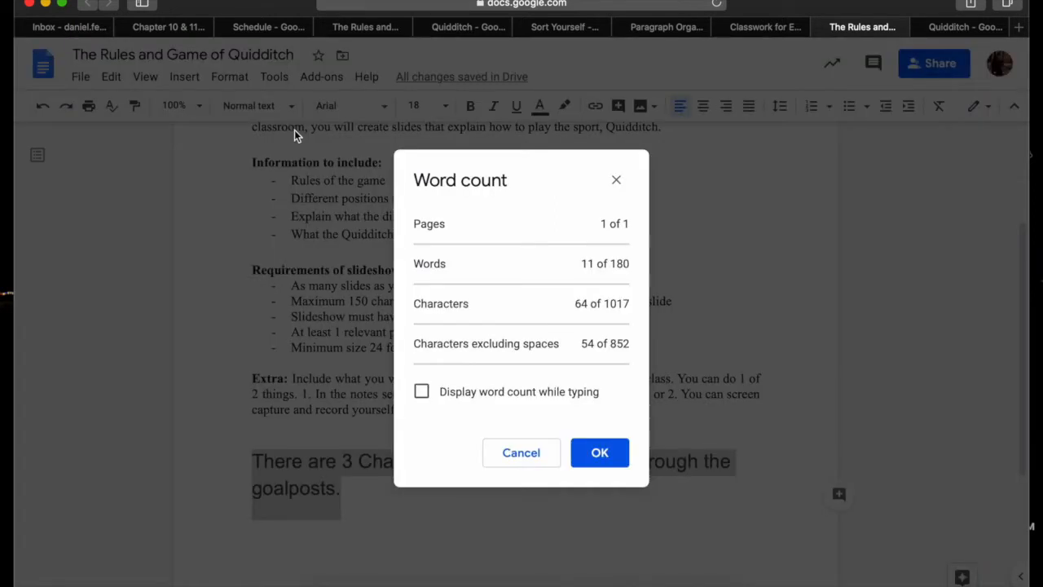
mouse_move(514, 296)
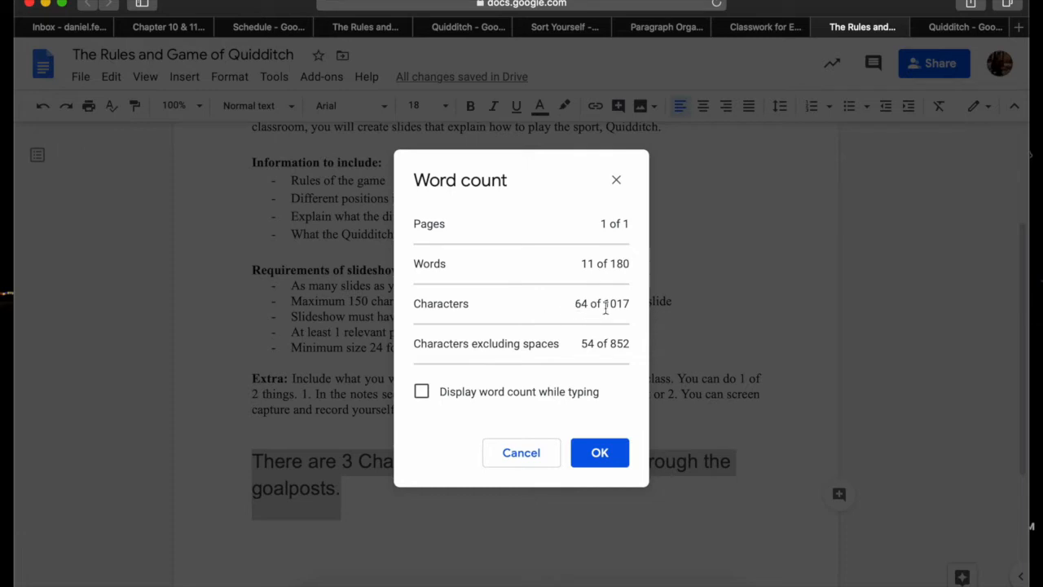
mouse_move(535, 362)
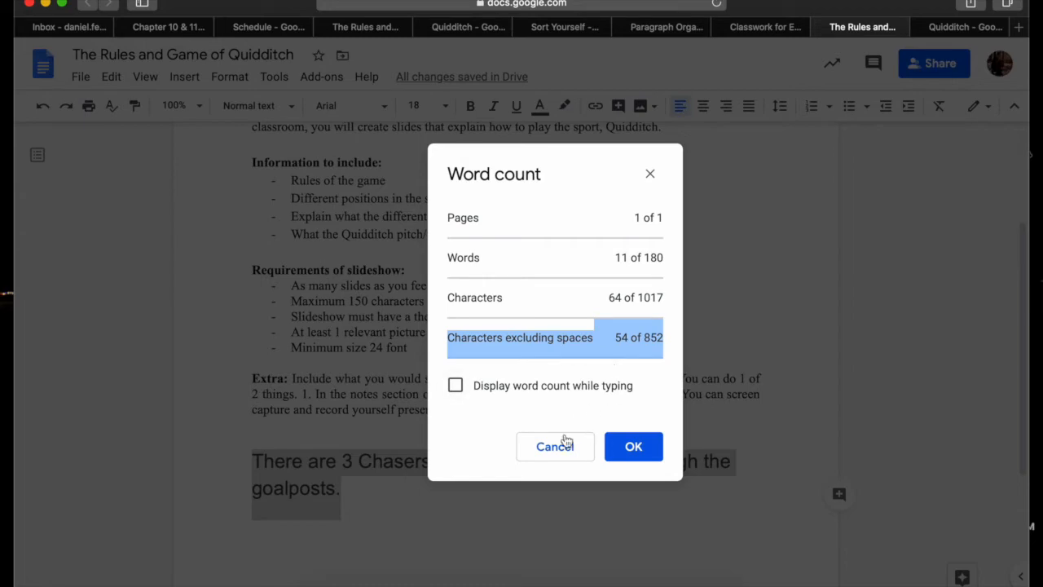
mouse_move(554, 446)
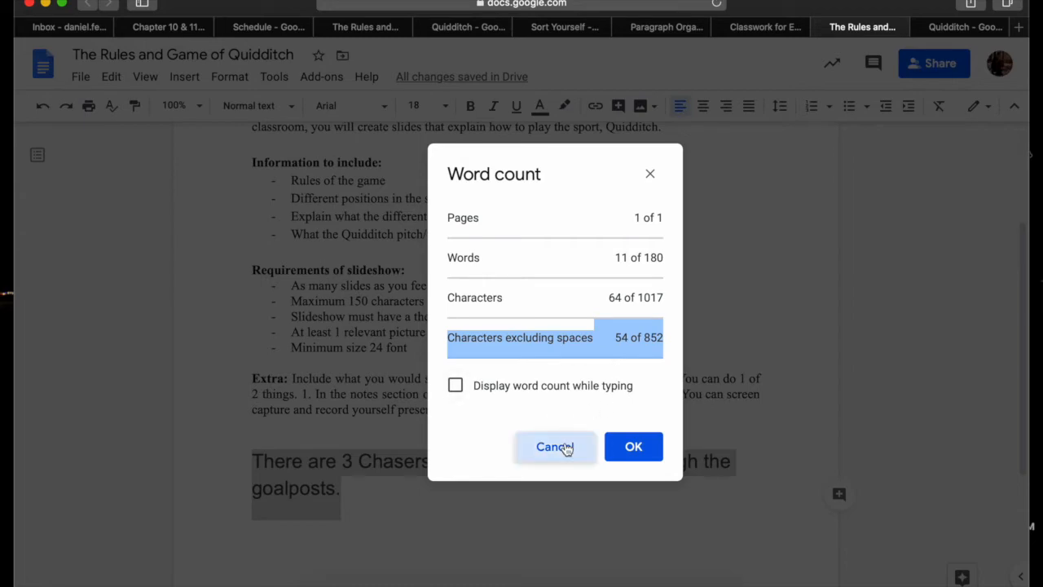
left_click(554, 447)
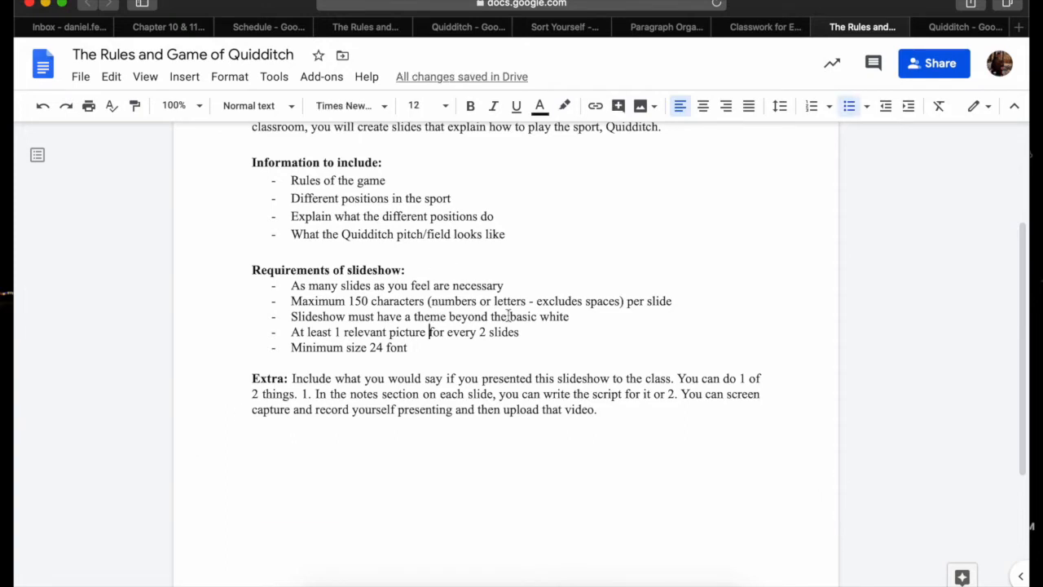
Delete slide 2 (Chasers) from the filmstrip and browse the Themes panel
left_click(965, 26)
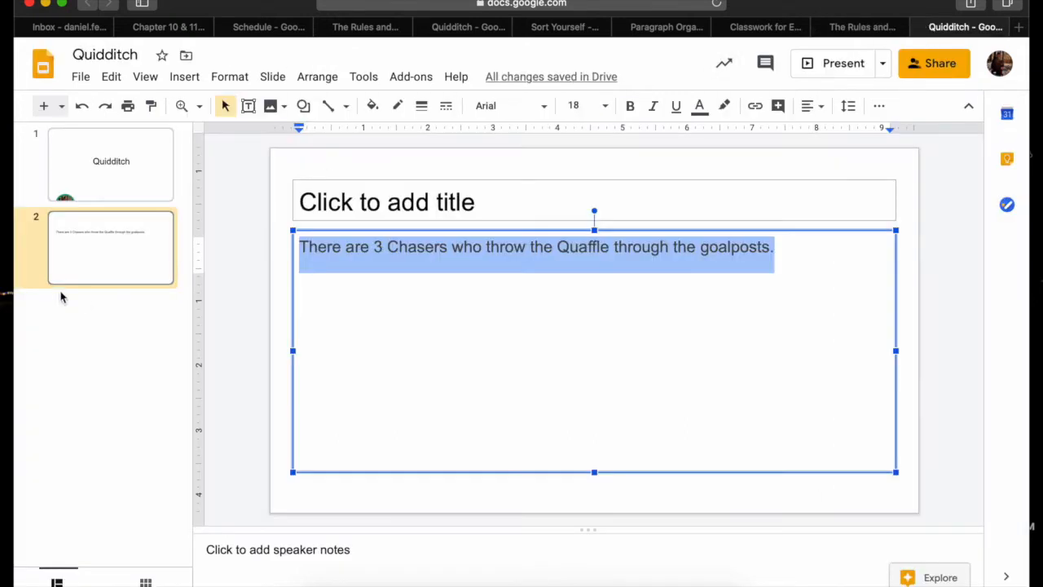
right_click(111, 248)
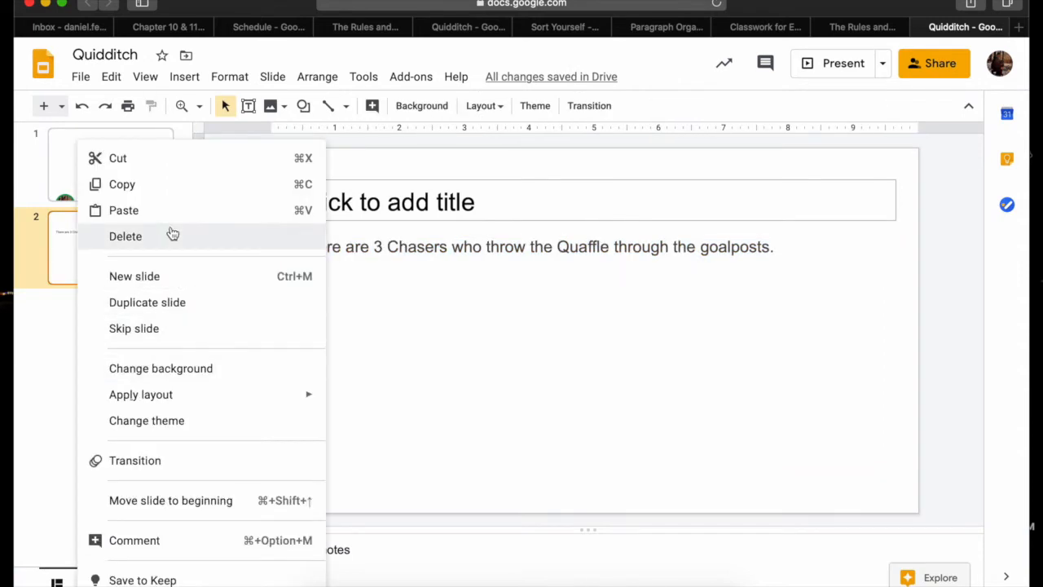
left_click(126, 235)
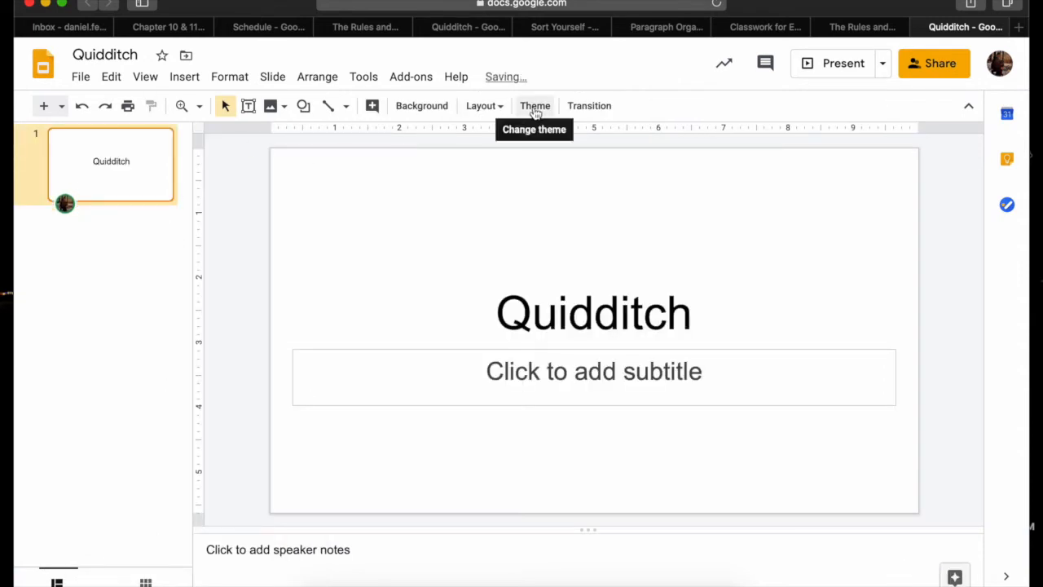
left_click(535, 105)
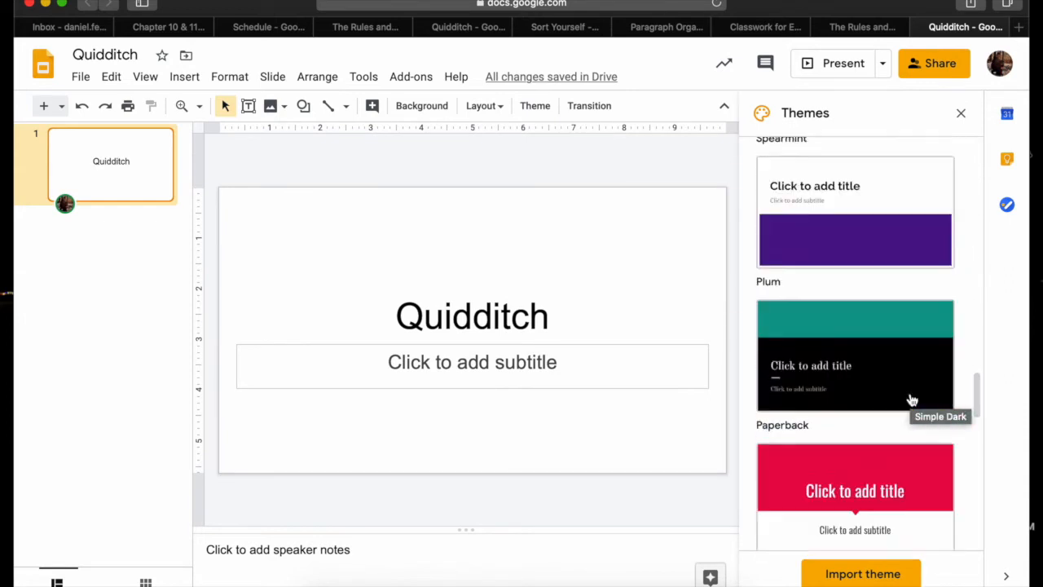
scroll("down", 3)
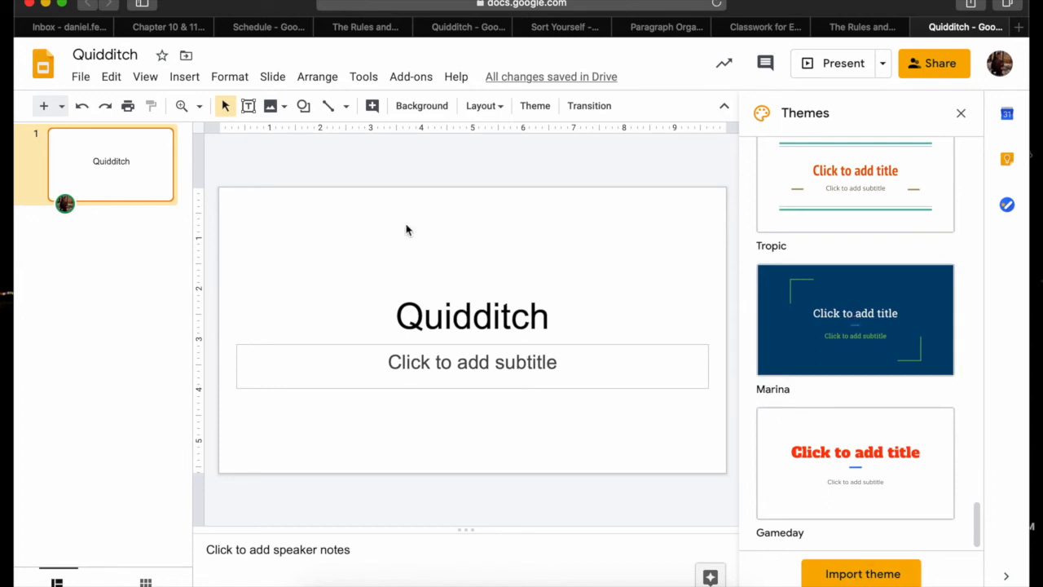
mouse_move(867, 45)
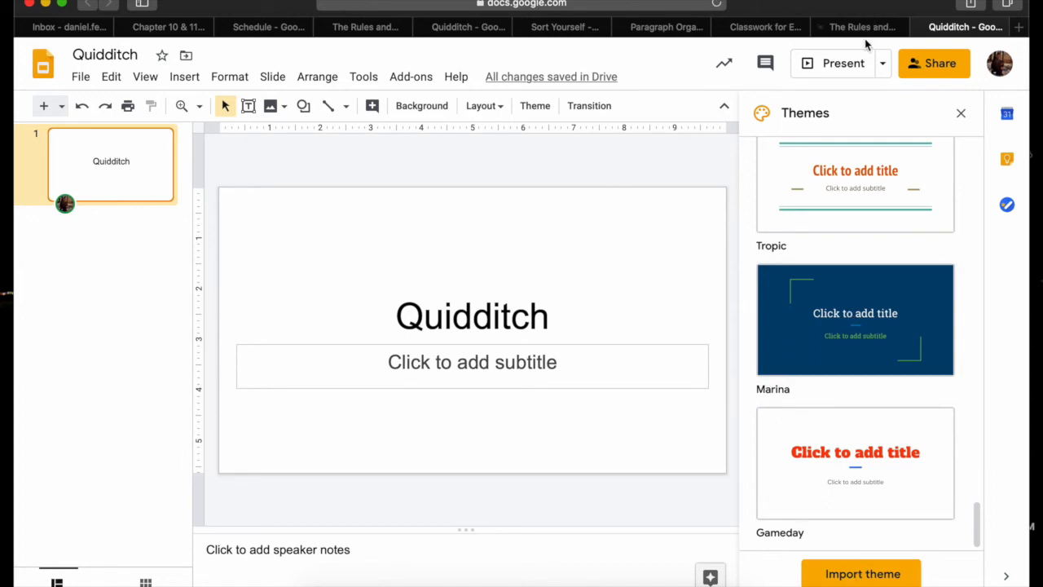
Enlarge the 'Minimum size 24 font' bullet to 24 point, restore it, then highlight the Extra options text
left_click(861, 26)
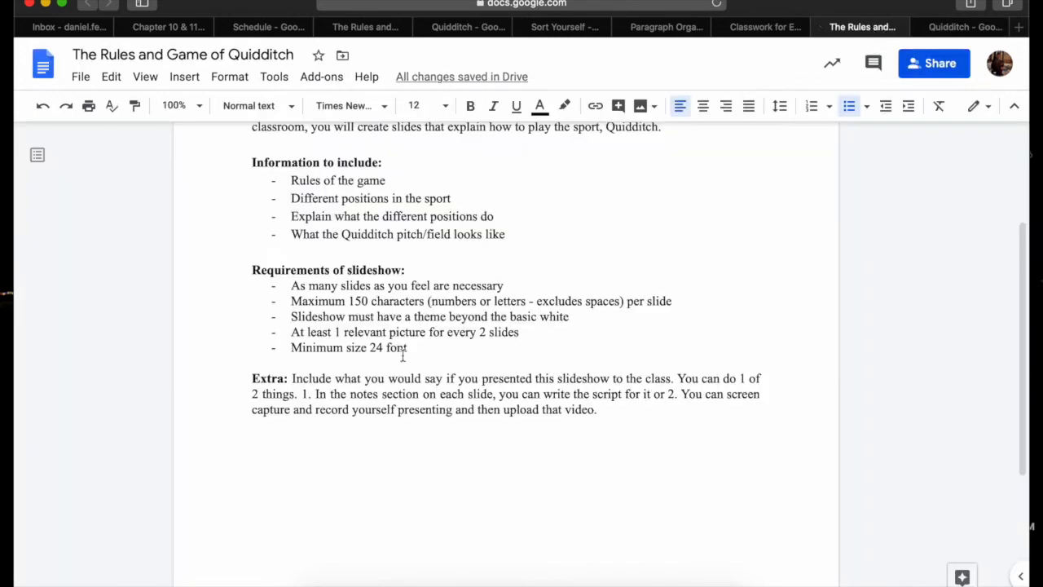
left_click(519, 333)
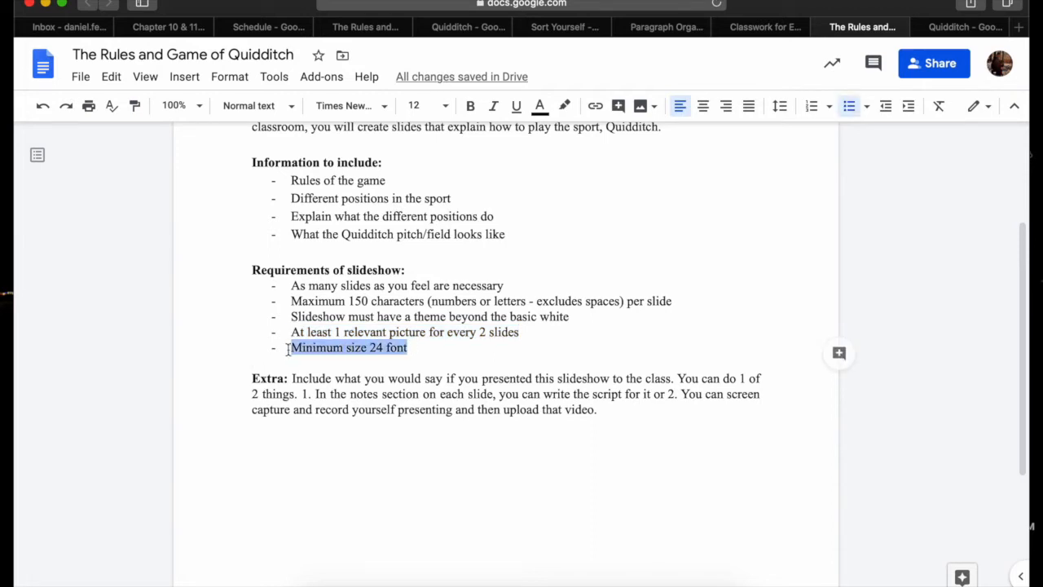
left_click(418, 104)
type("24")
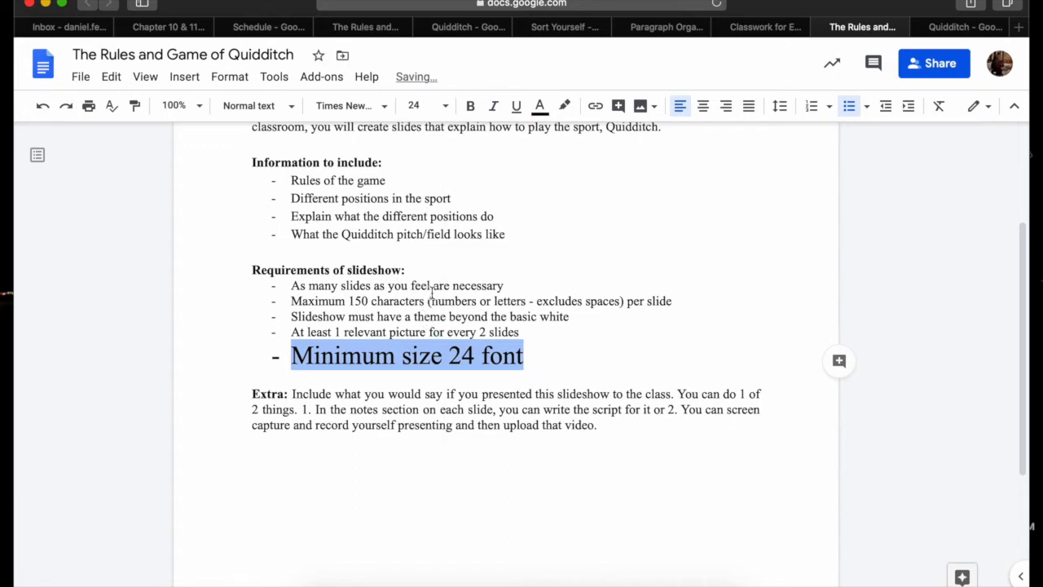
left_click(421, 105)
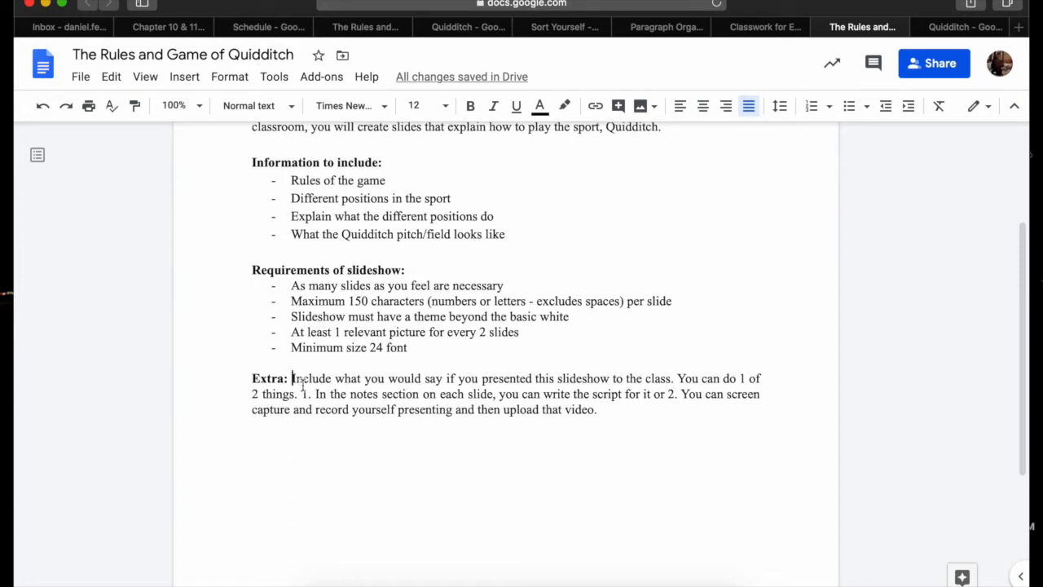
left_click_drag(303, 393, 437, 393)
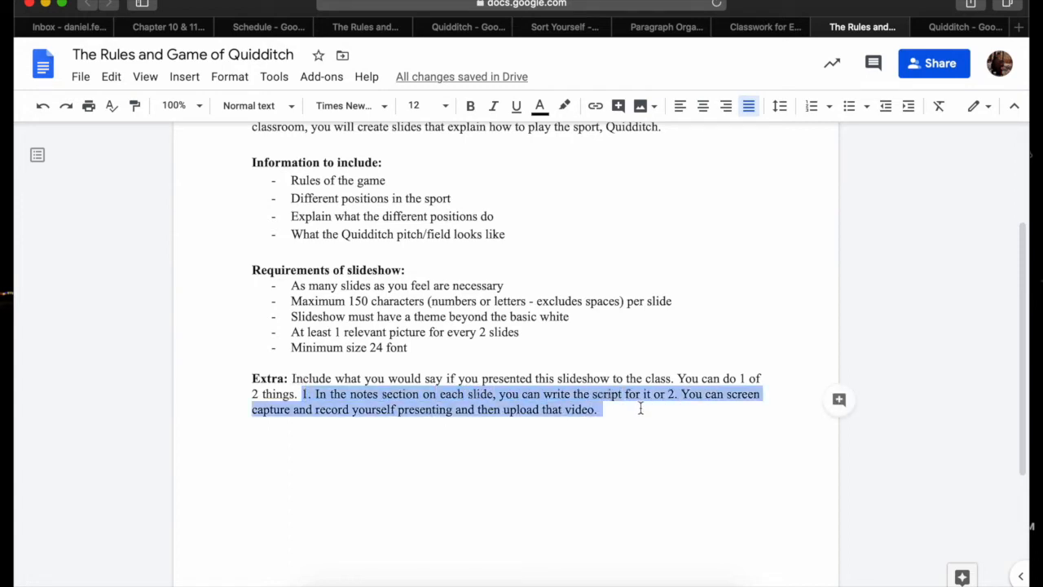
Type a sample 'Introducing... the fastest wizard game played on brooms' script in speaker notes, clear it, return to the rules doc
left_click(965, 27)
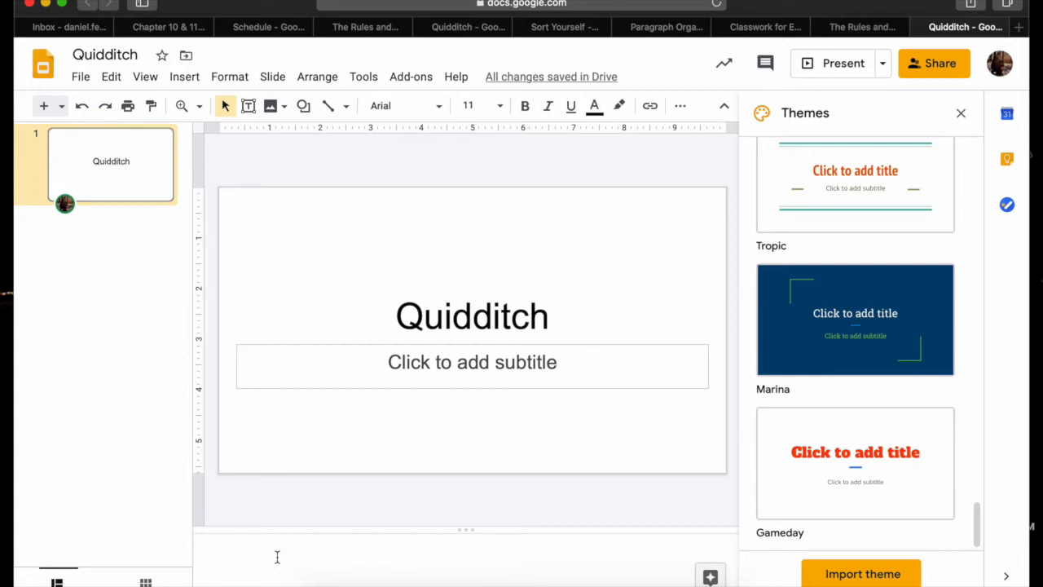
type("Introducing Quidditch")
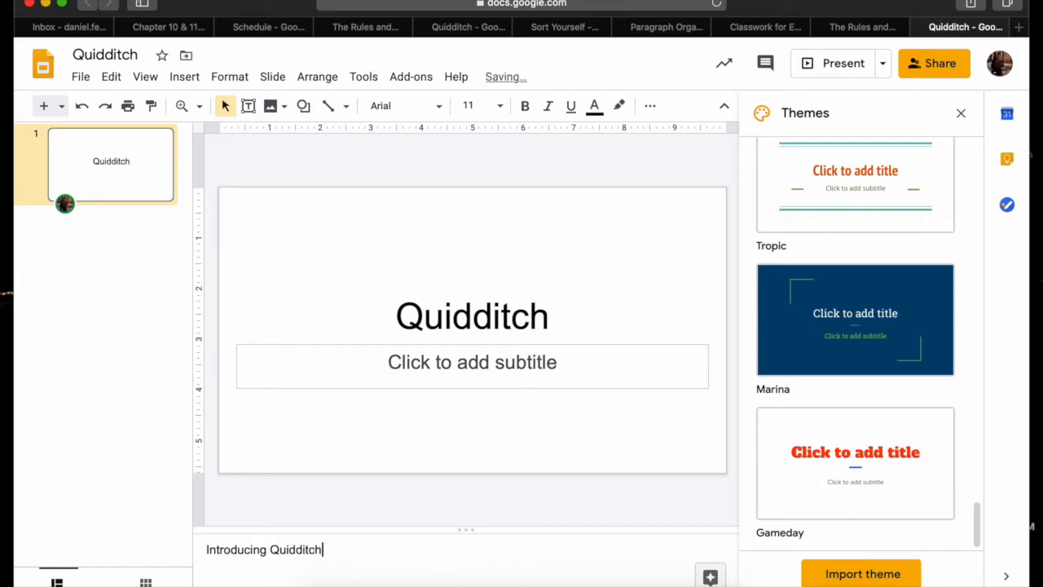
type("- the fast")
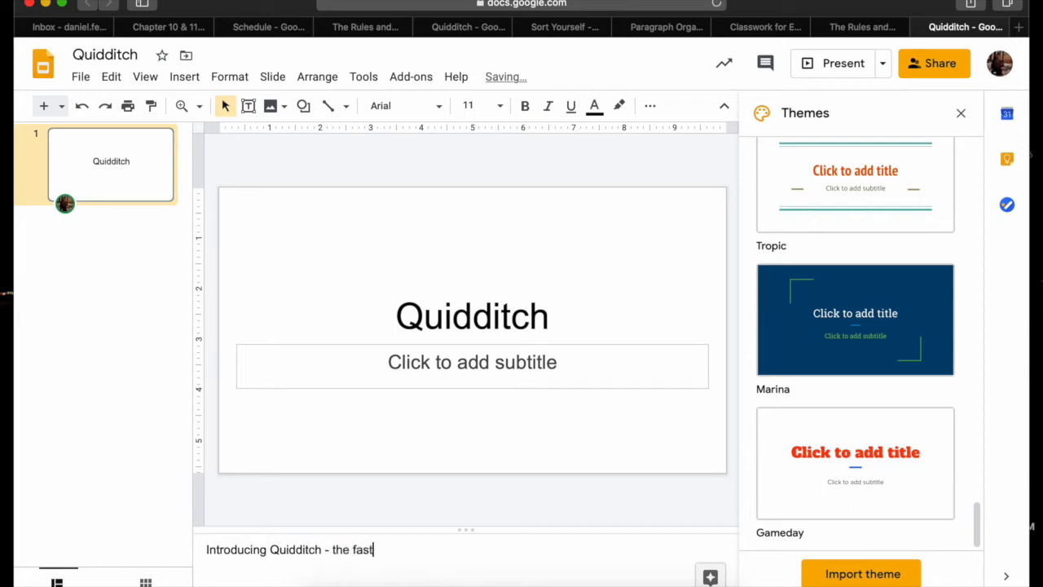
type("gam")
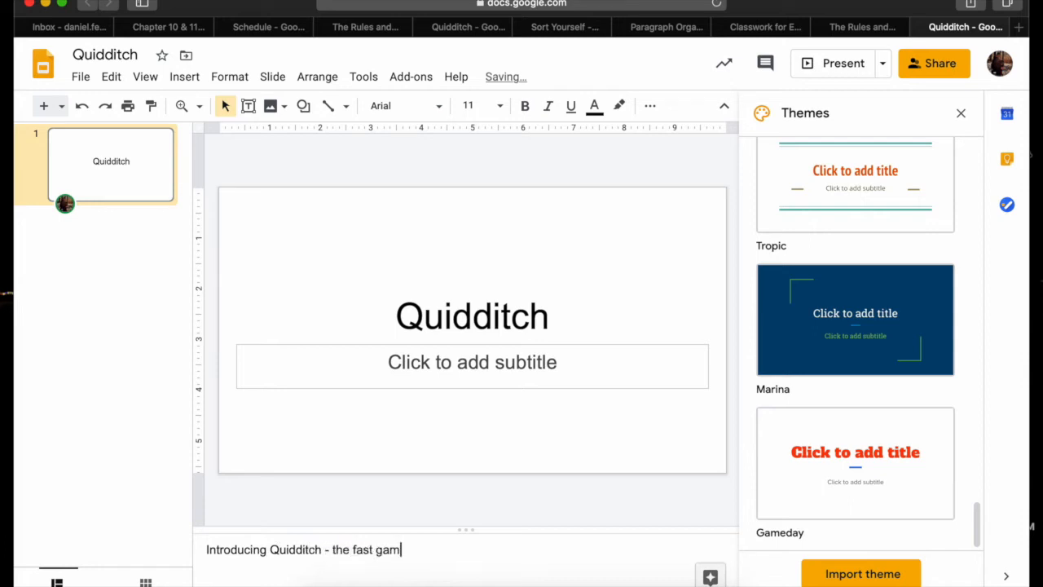
type("wizard")
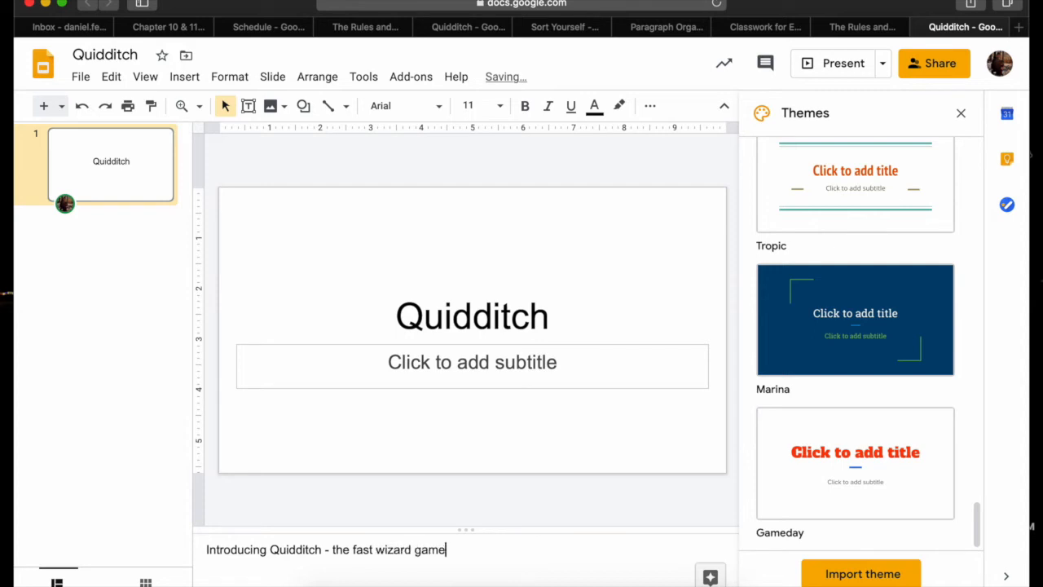
type("played on Bro")
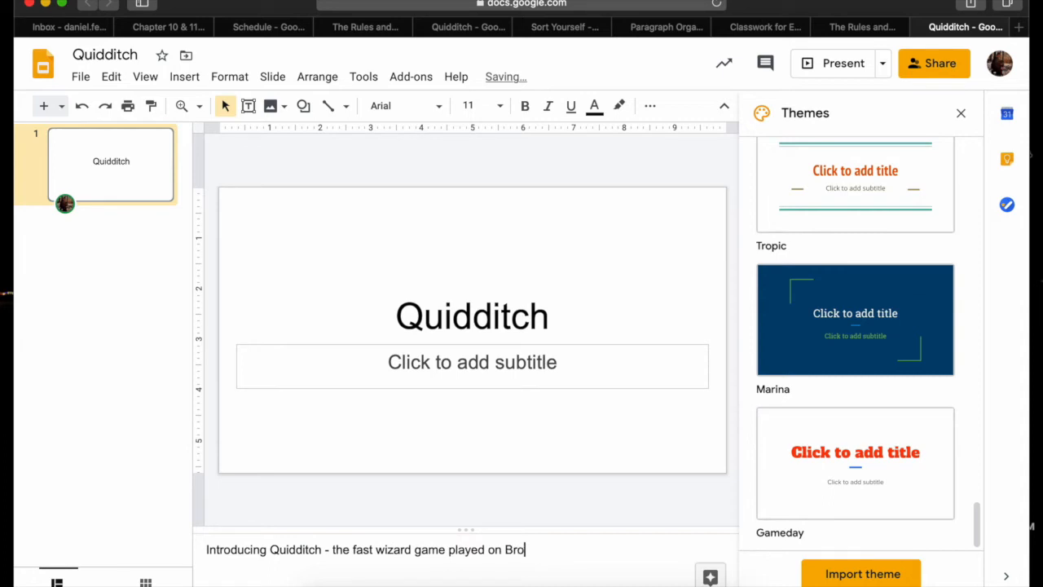
type("m")
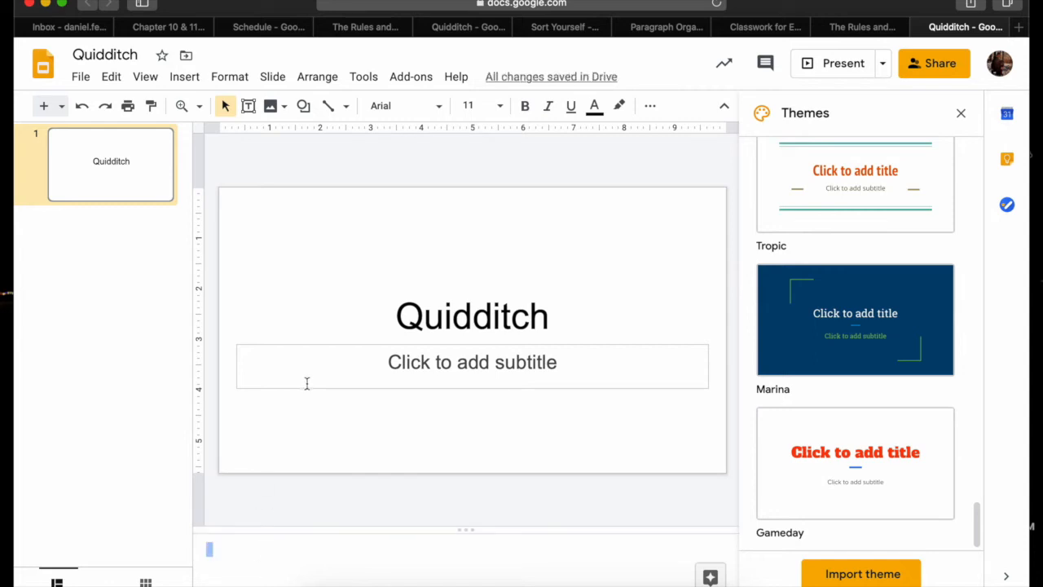
left_click(857, 26)
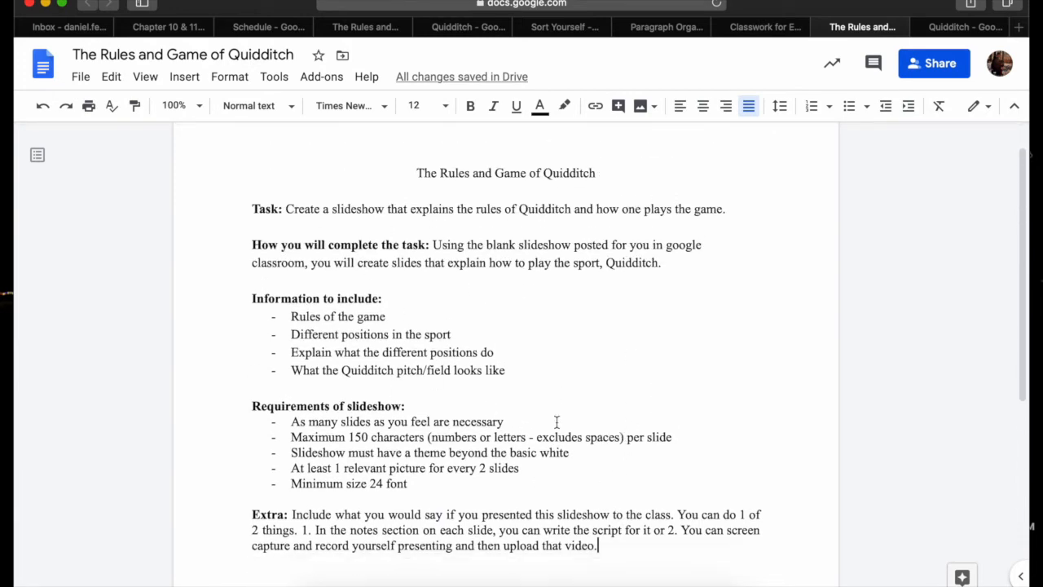
From the Classroom assignment page, open the Paragraph Organizer attachment under Chapter 10 and 11
scroll("down", 3)
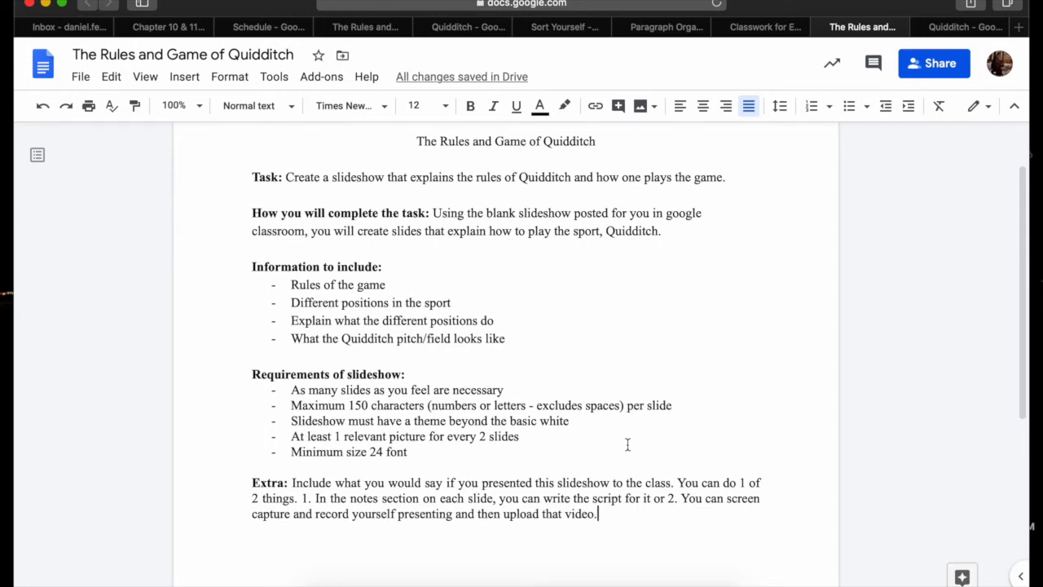
left_click(760, 26)
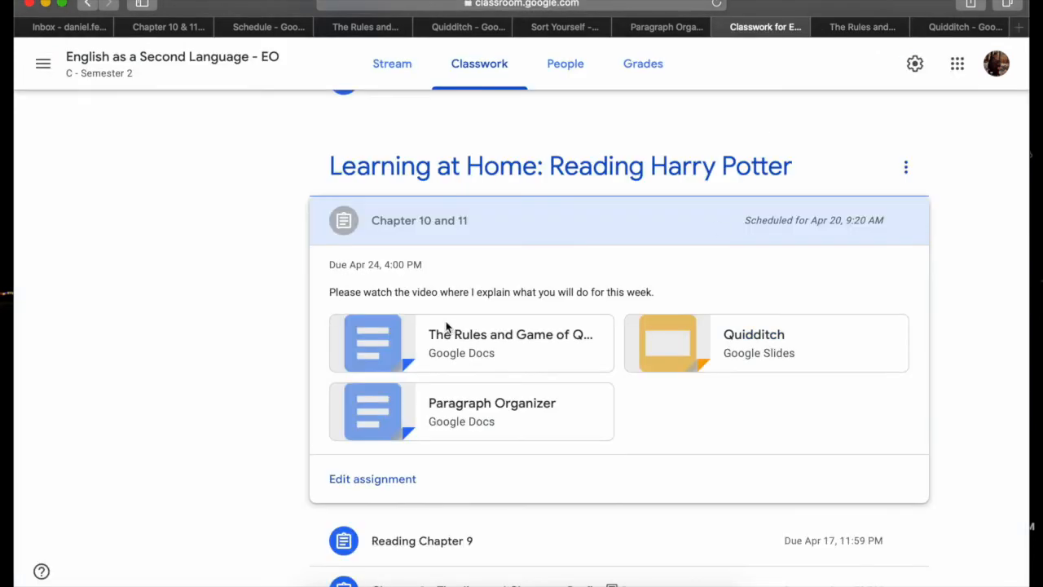
mouse_move(824, 26)
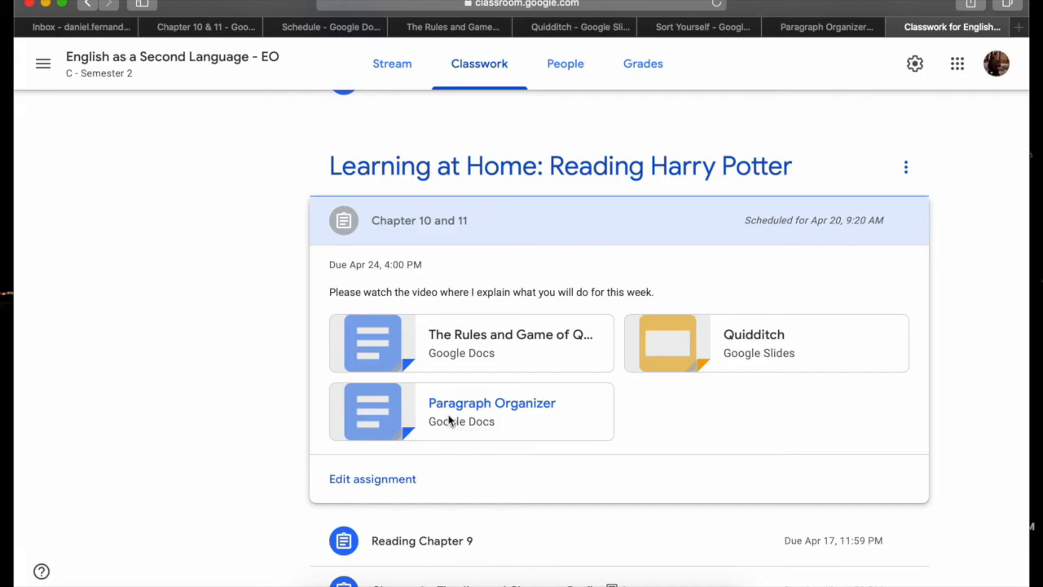
left_click(492, 402)
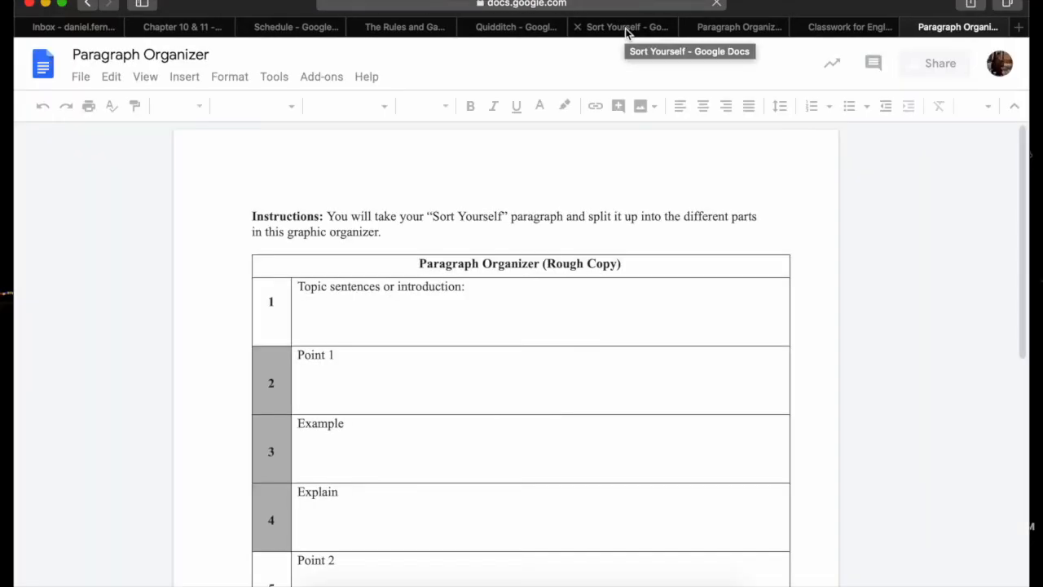
Copy the Sort Yourself opening sentence 'If I placed the Sorting Hat on my head...' into row 1 of the organizer
left_click(623, 26)
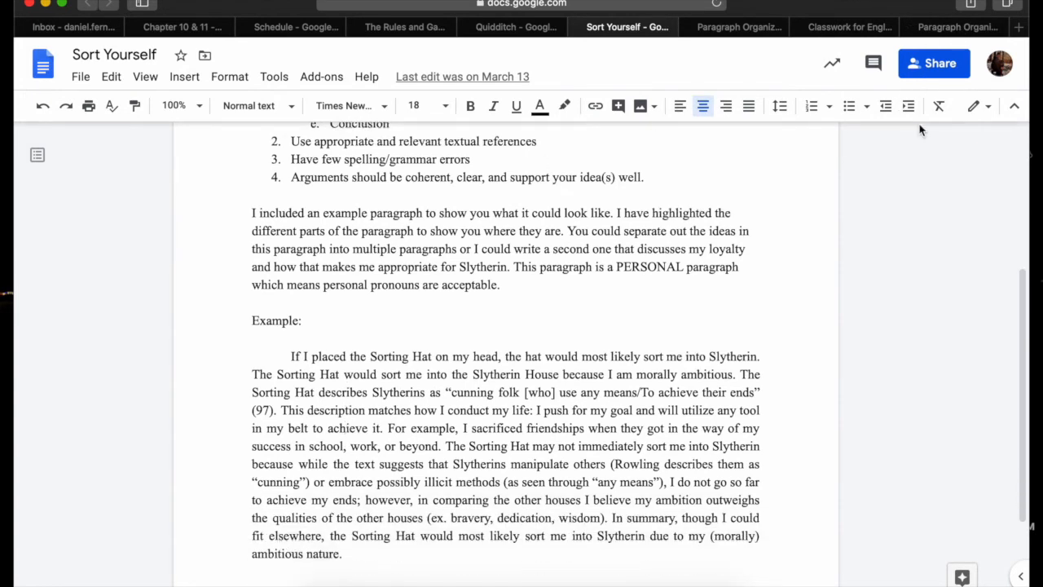
left_click(959, 26)
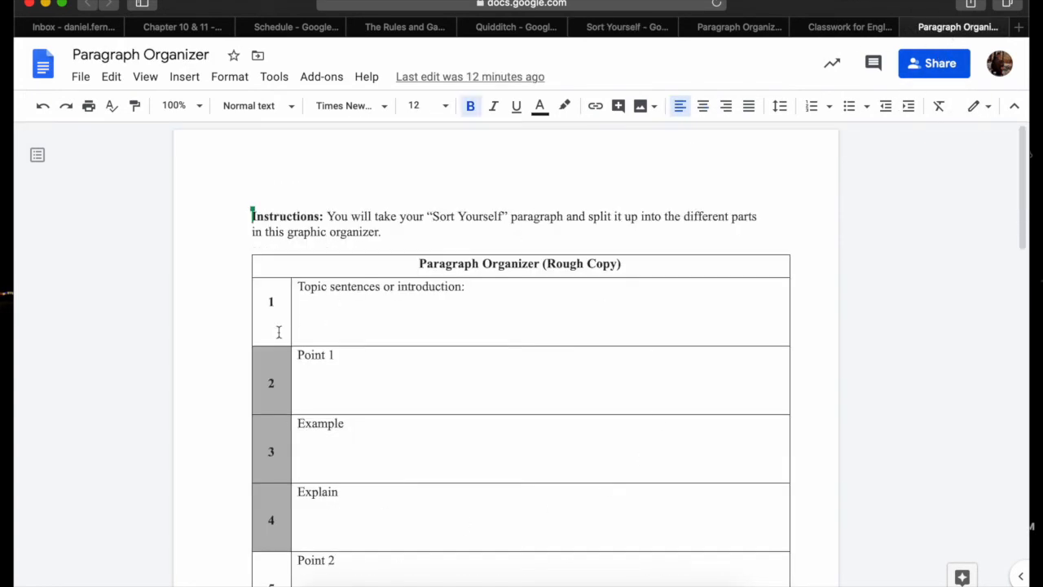
mouse_move(627, 26)
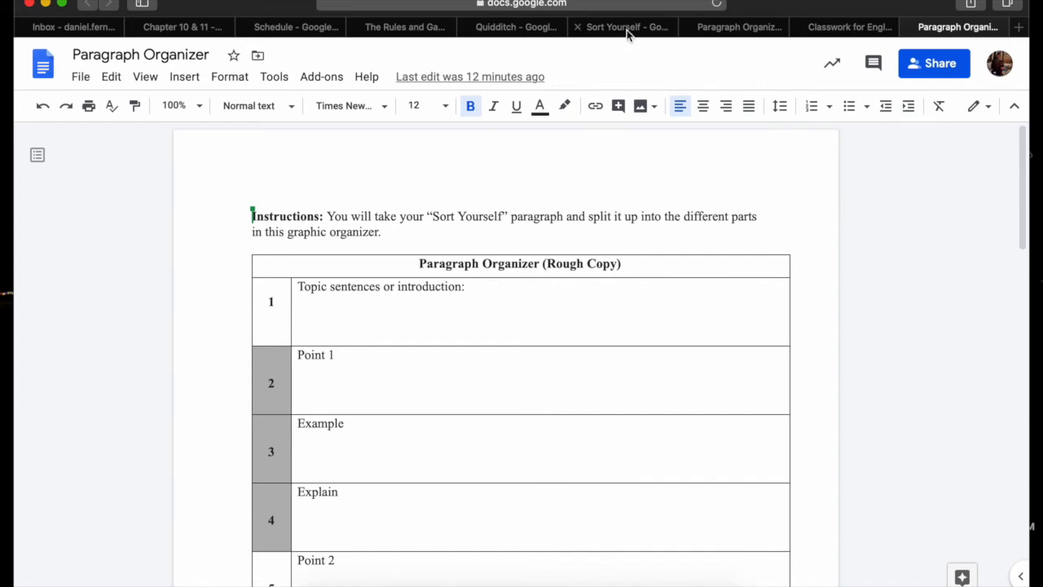
left_click(622, 26)
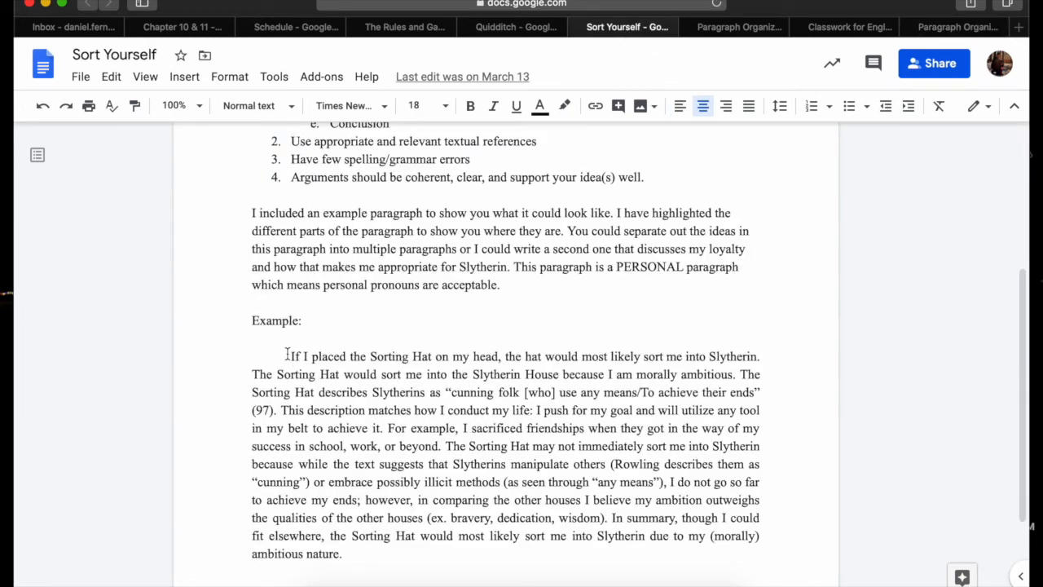
left_click_drag(290, 356, 534, 356)
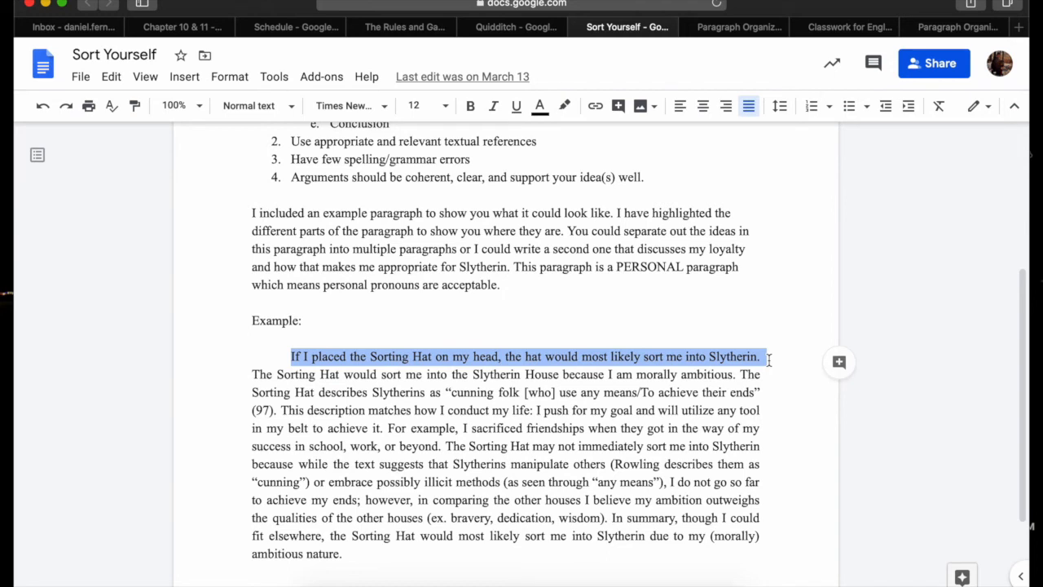
left_click(957, 26)
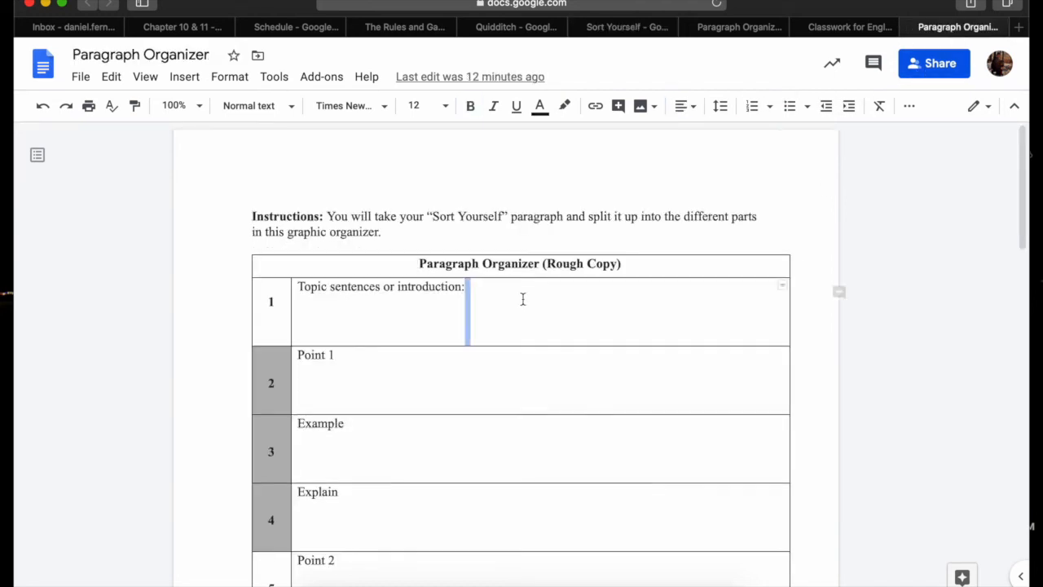
type("If I placed the Sorting Hat on my head, the hat would most likely sort me into Slytherin.")
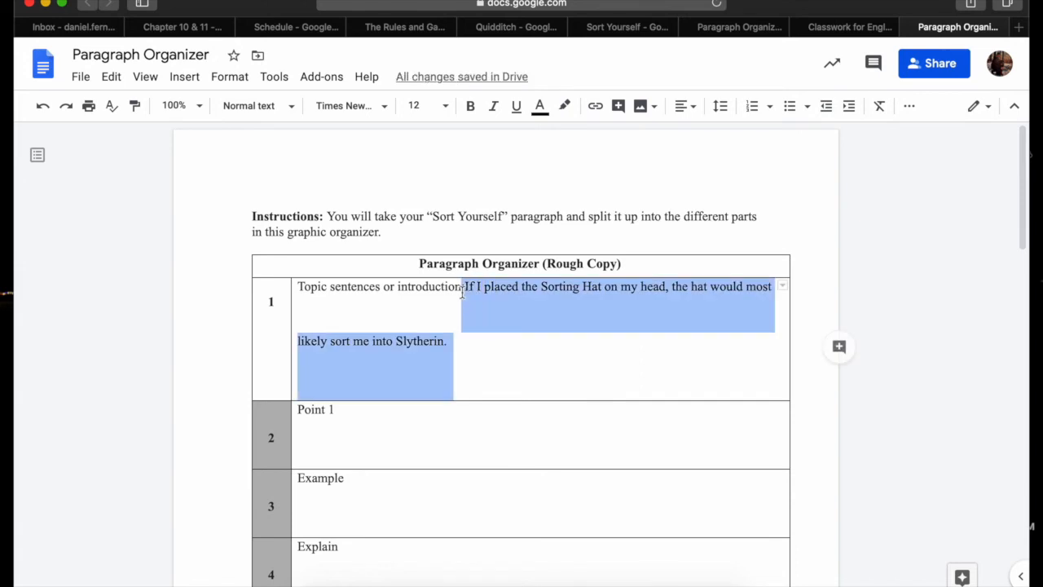
Set the pasted Sorting Hat sentence to Single line spacing
left_click(720, 106)
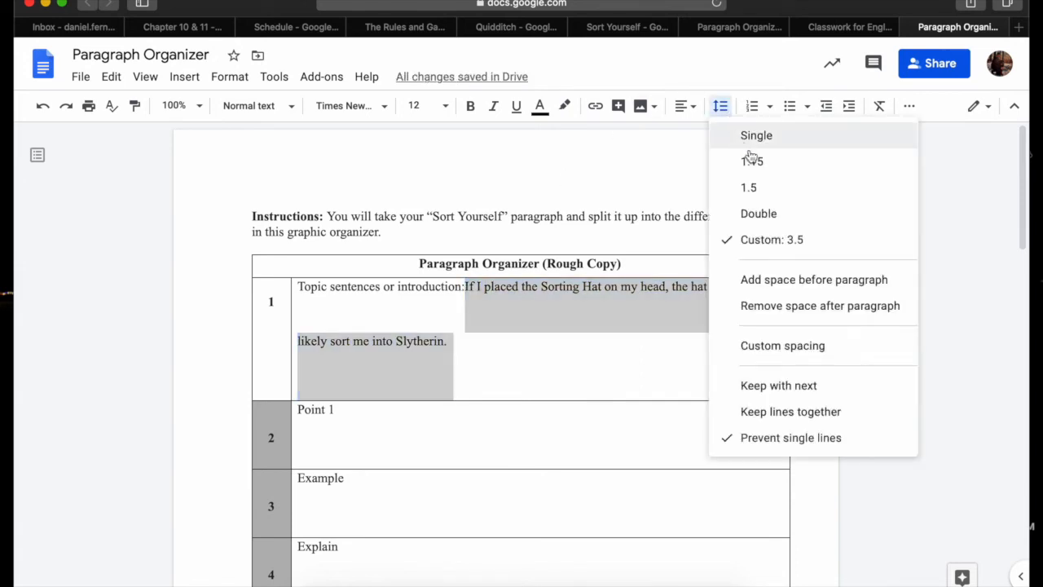
left_click(756, 135)
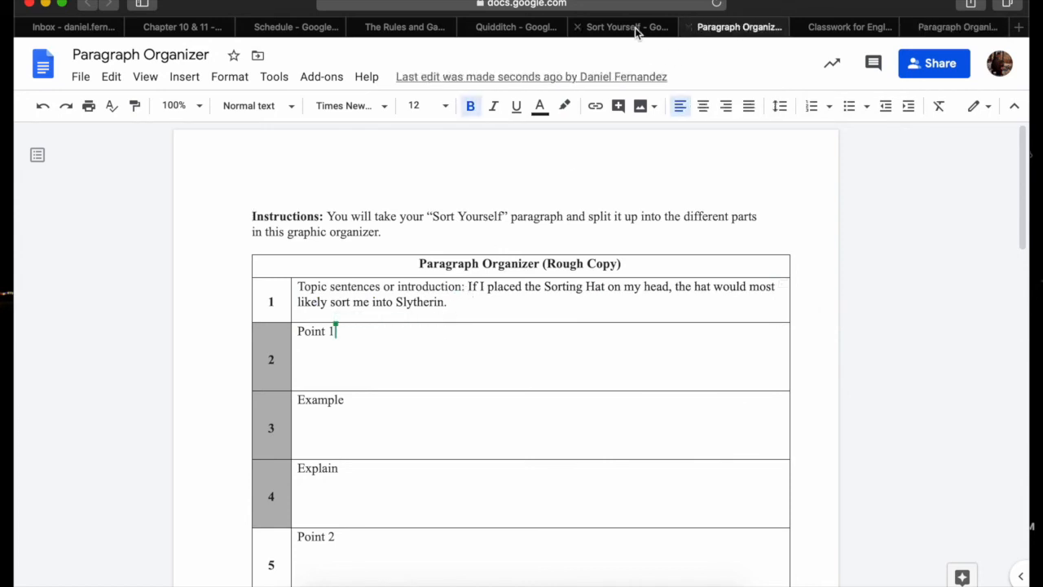
Copy the Slytherin House ambition sentence from Sort Yourself into the Point 1 row, single-spaced
left_click(623, 26)
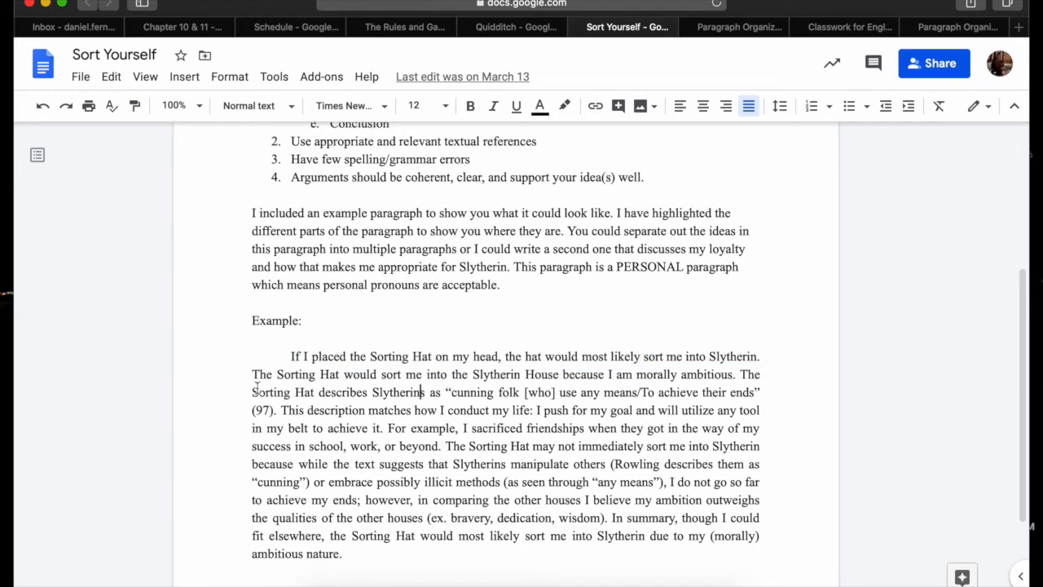
left_click_drag(251, 374, 555, 391)
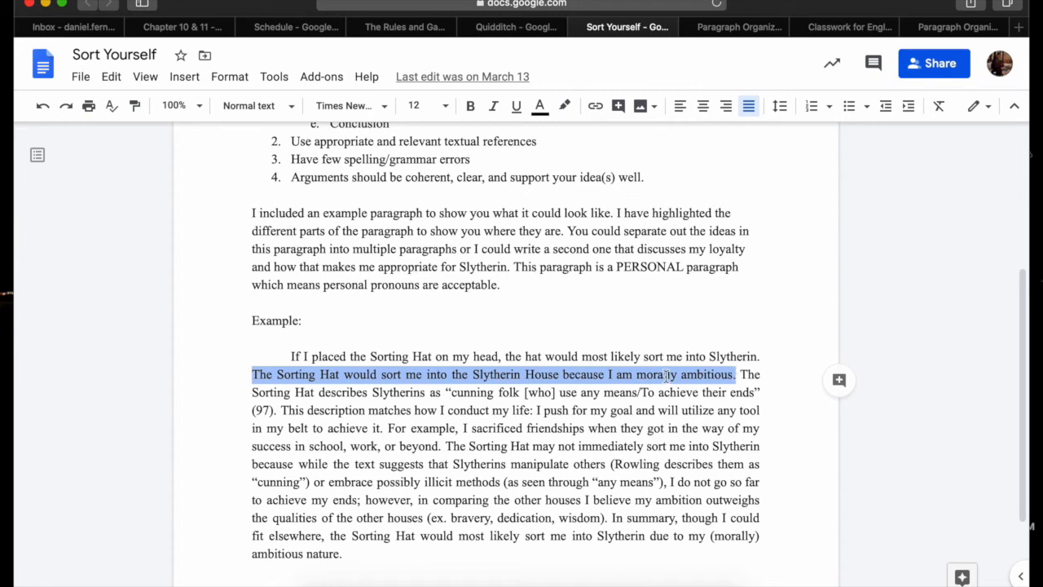
left_click(955, 27)
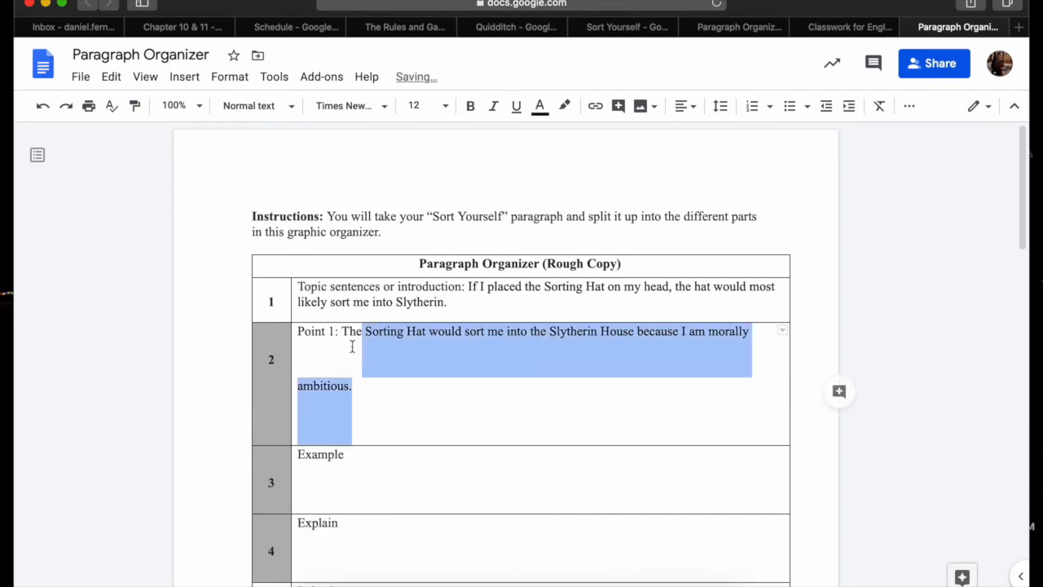
left_click(721, 106)
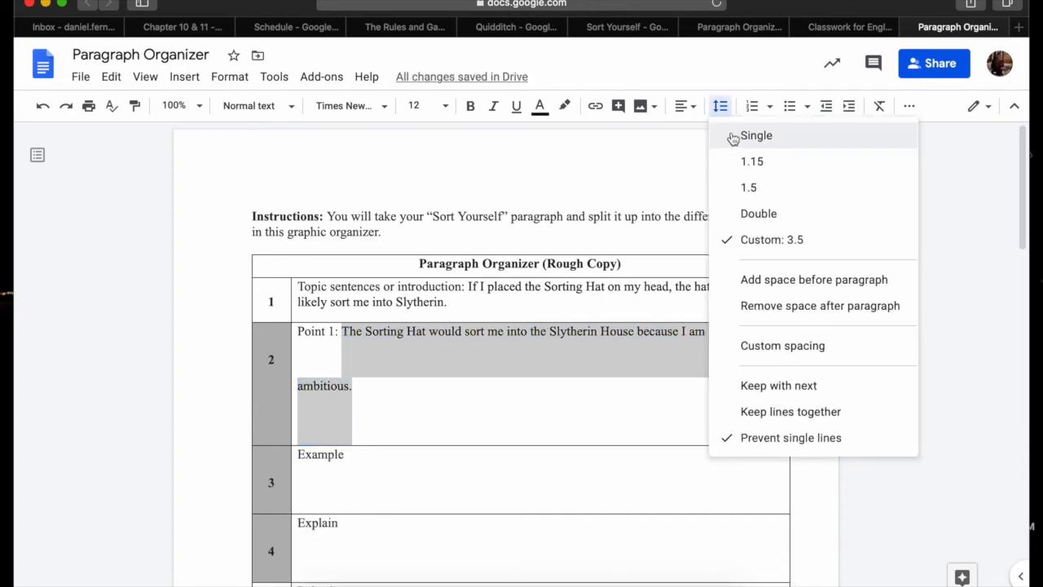
left_click(756, 136)
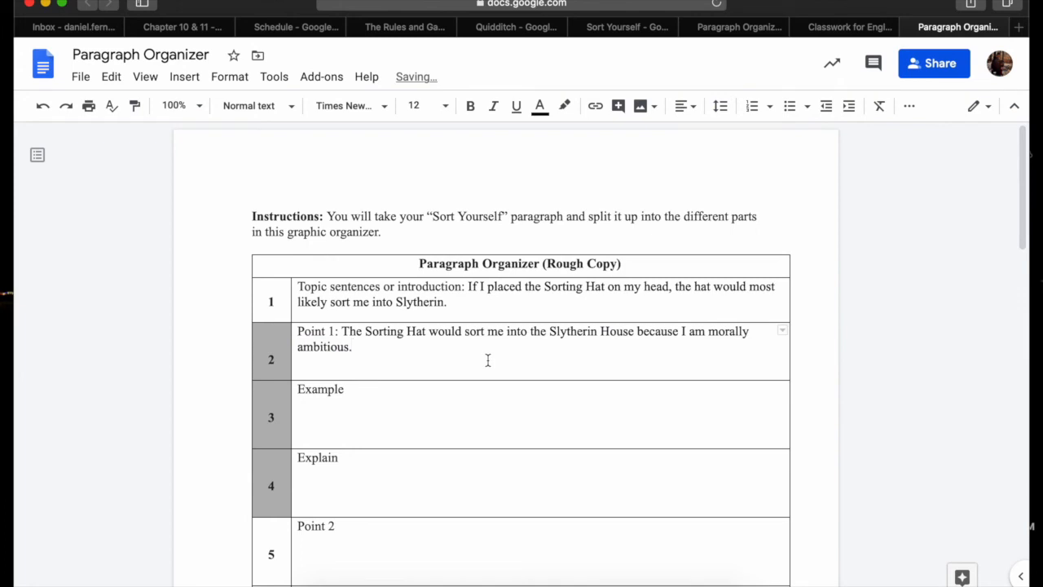